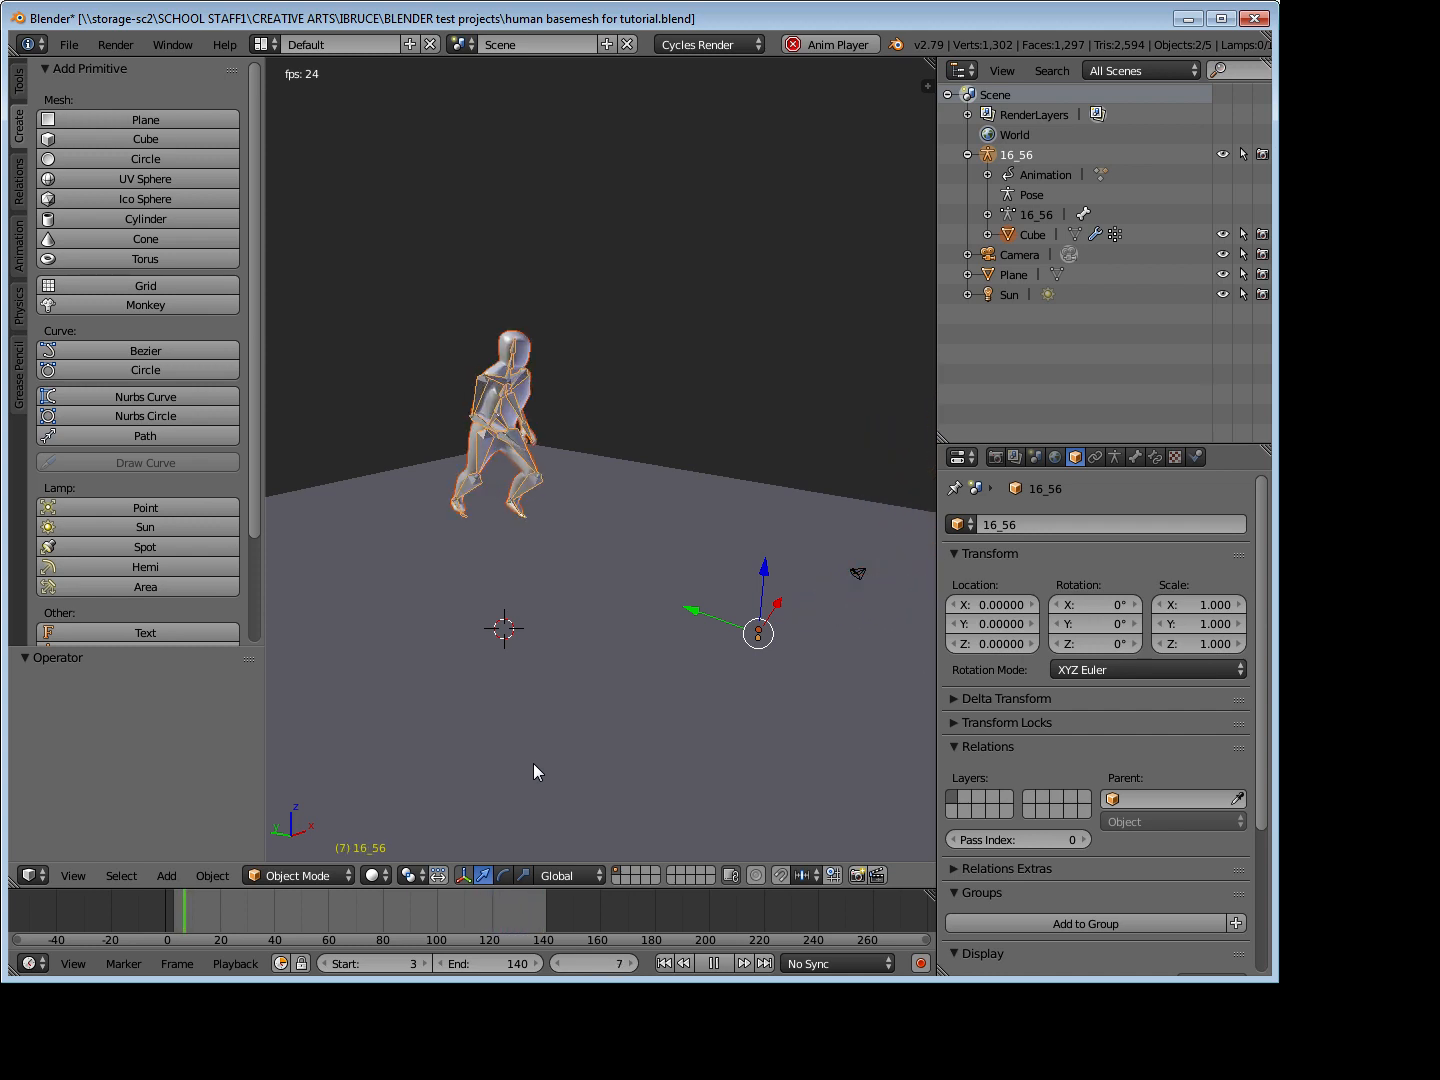
Step: Play the rigged 16_56 run animation, then request closing Blender to get the Exit dialog
left_click(716, 964)
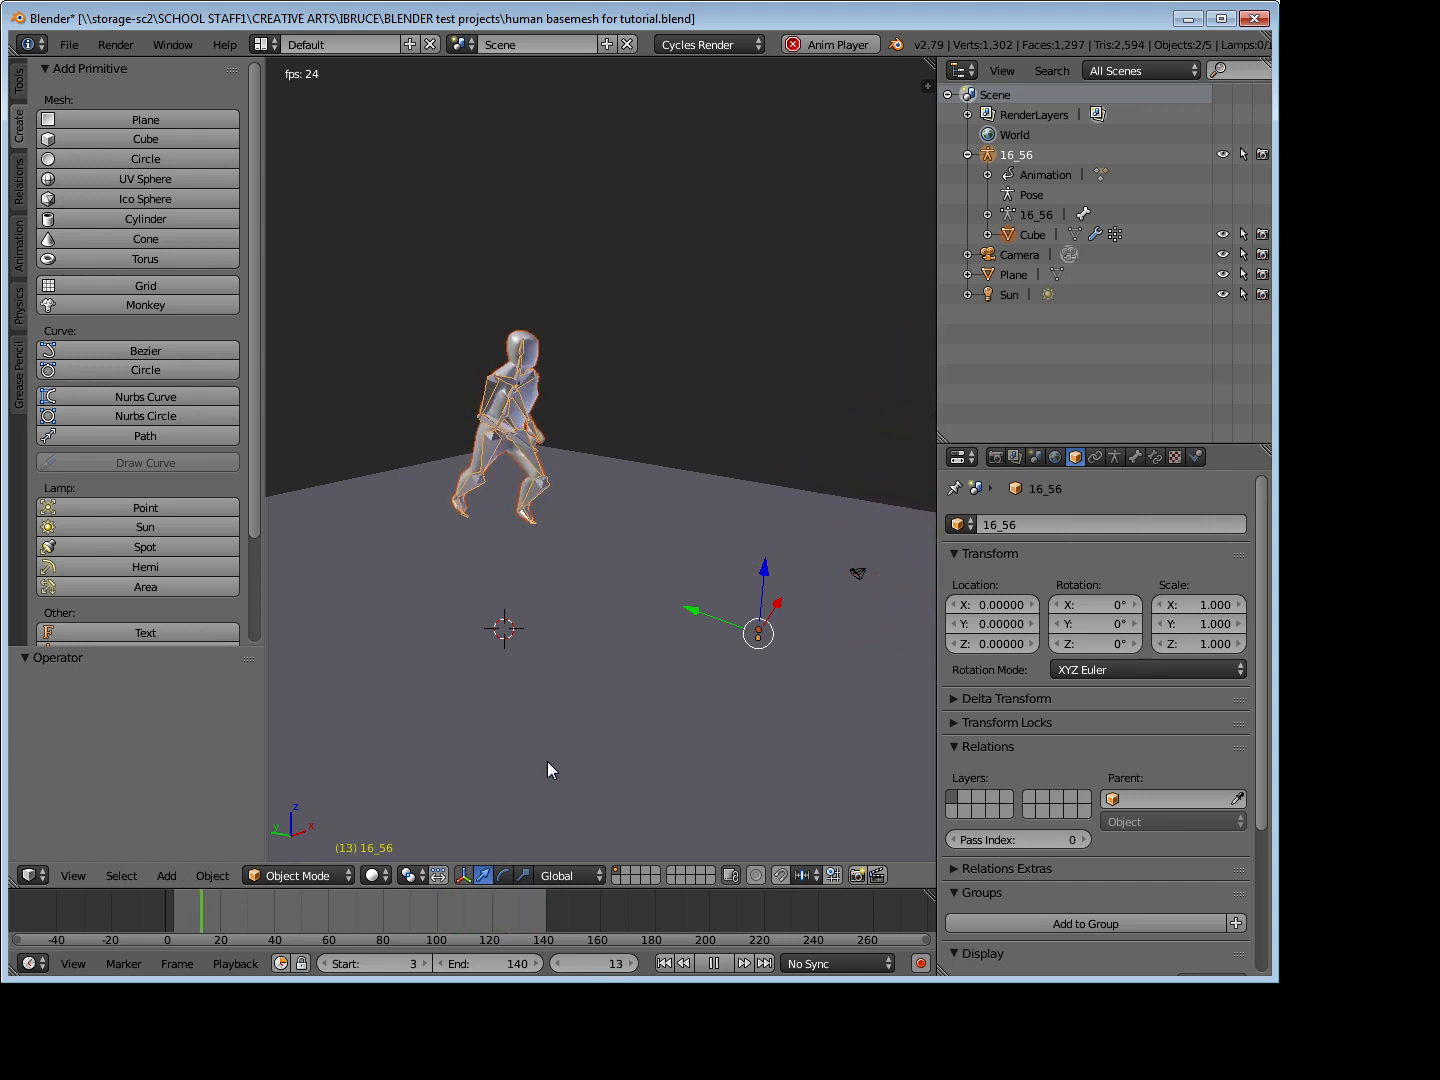
left_click(728, 962)
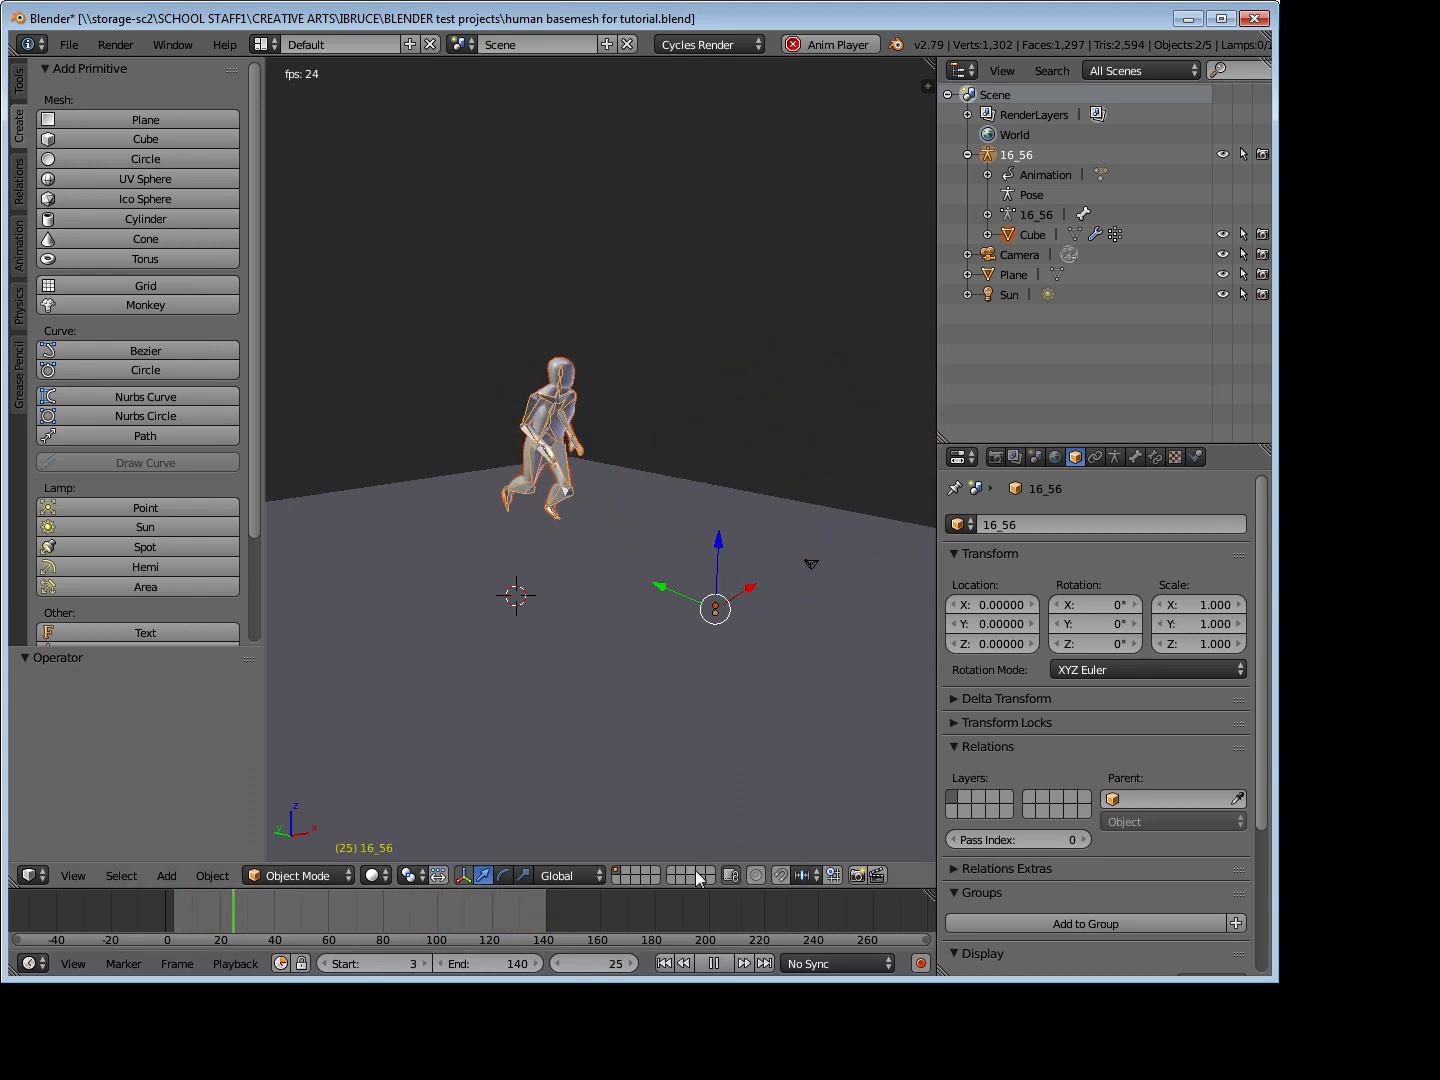
left_click(712, 964)
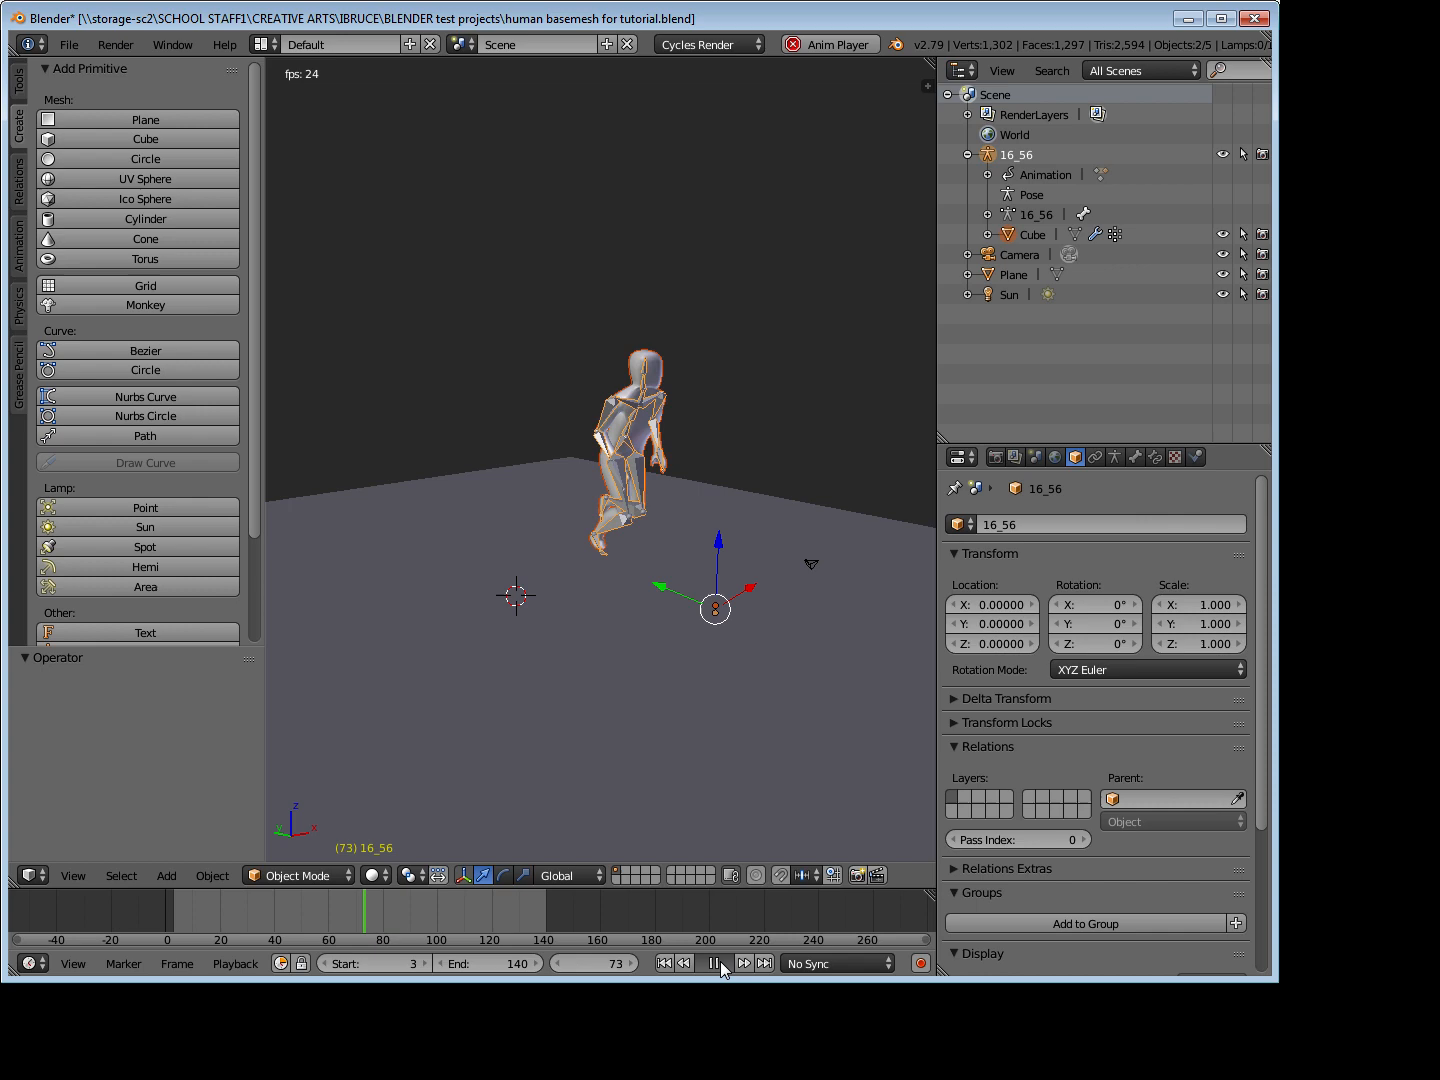
left_click(1256, 18)
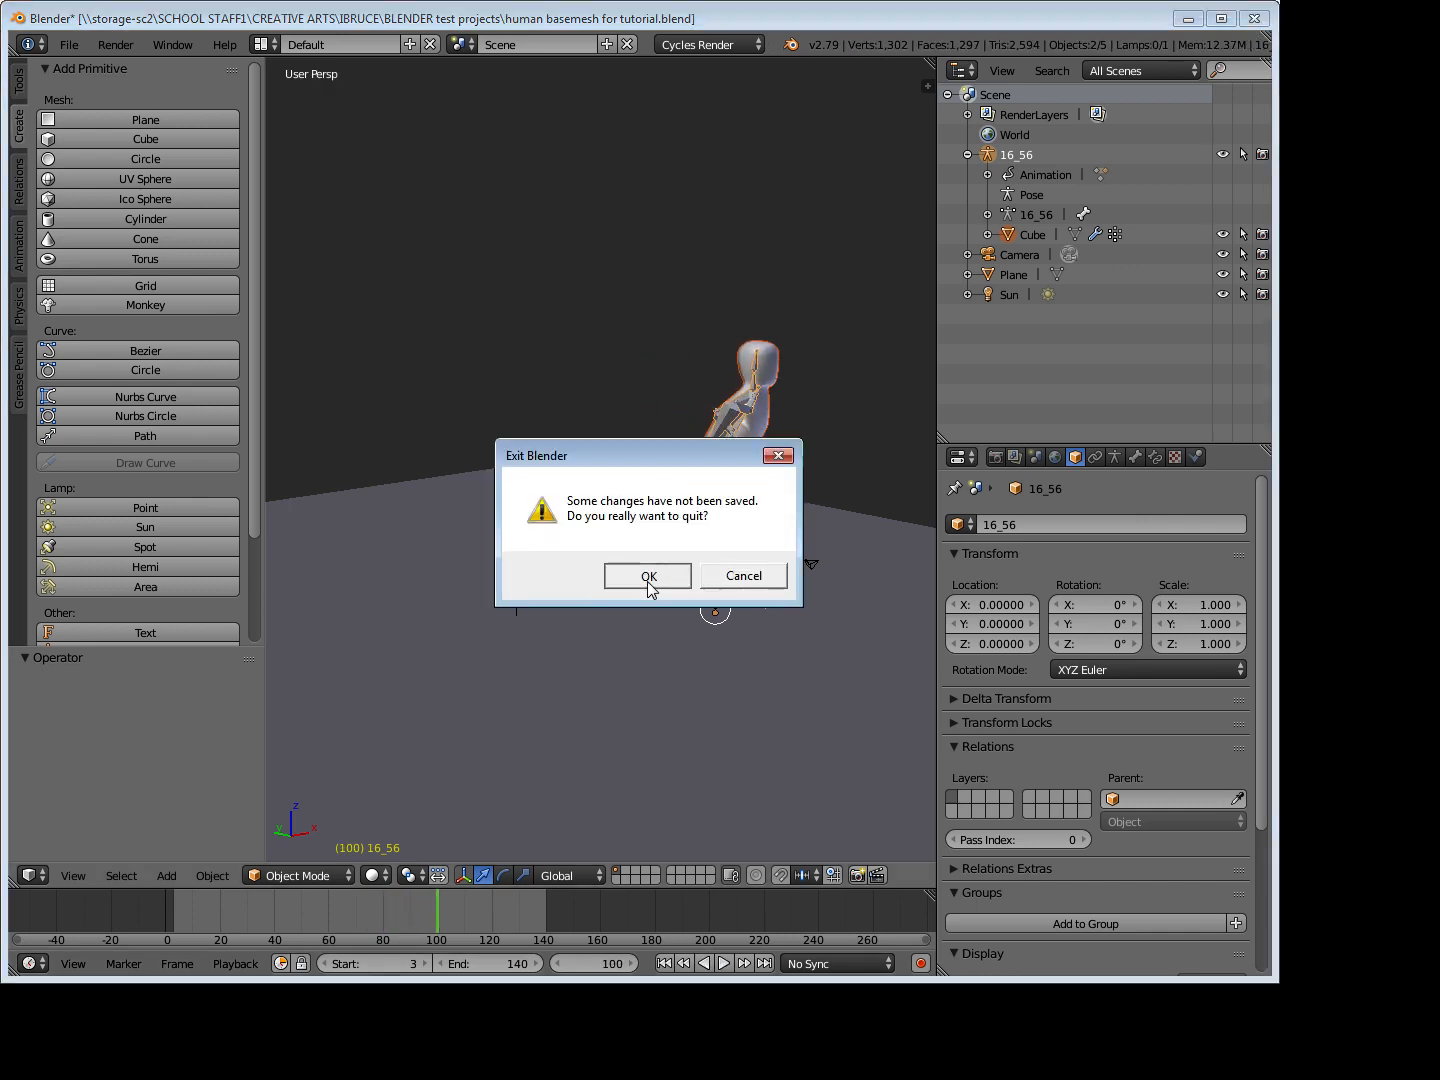
Step: Quit without saving, then leave Edit Mode on the human base mesh
left_click(648, 576)
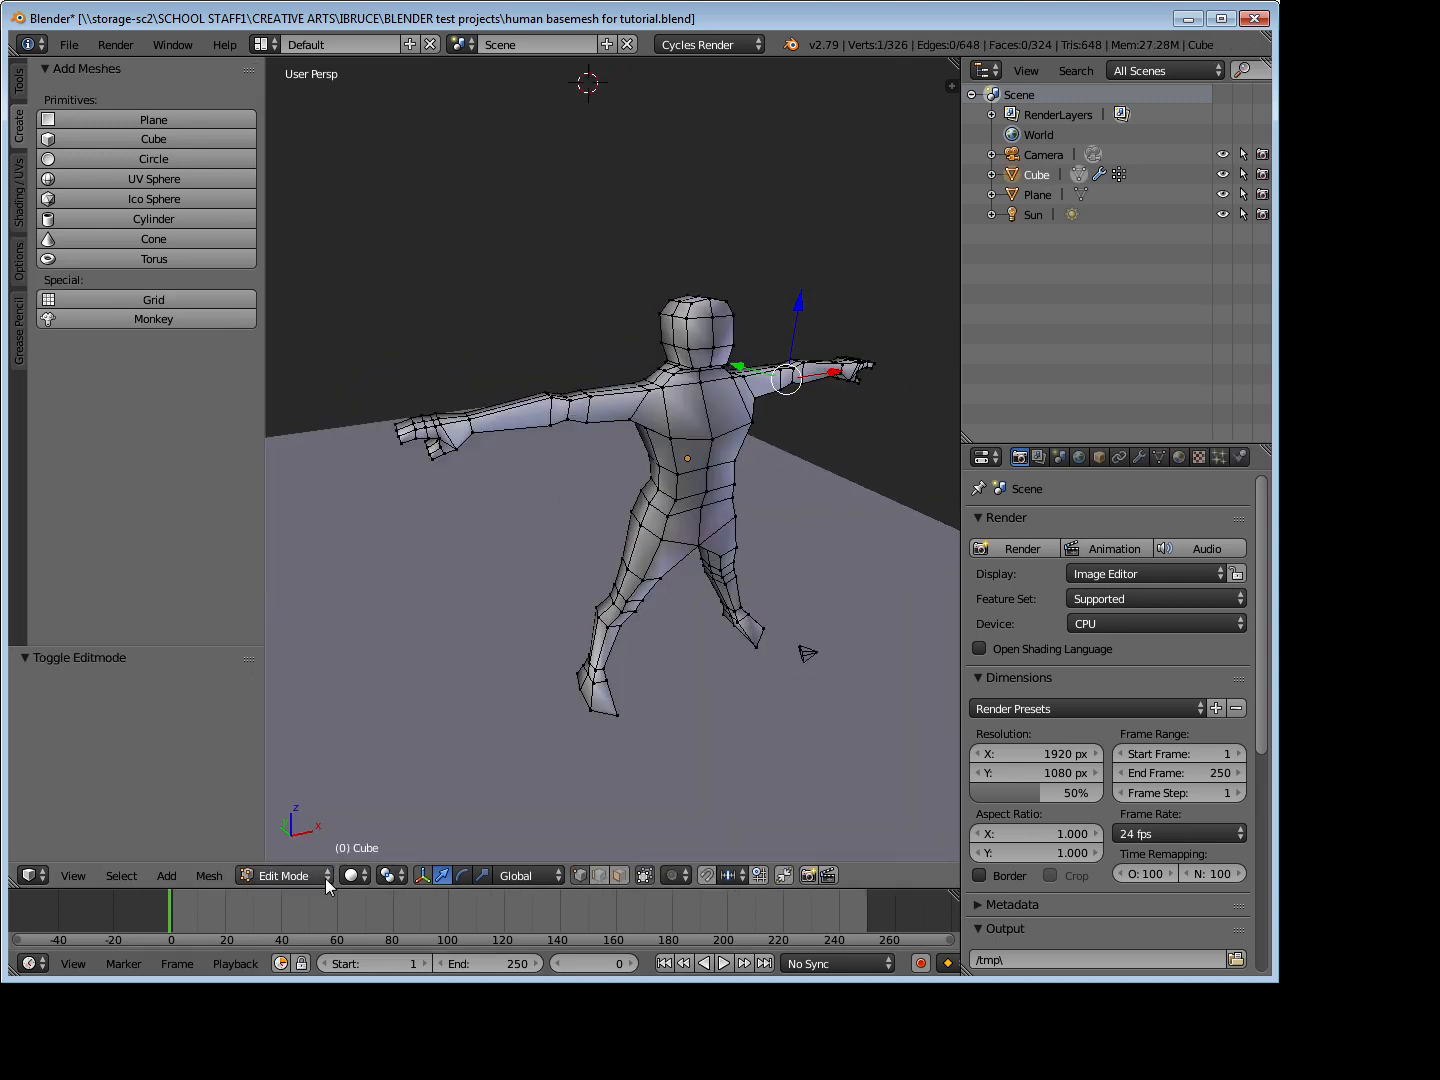
left_click(284, 876)
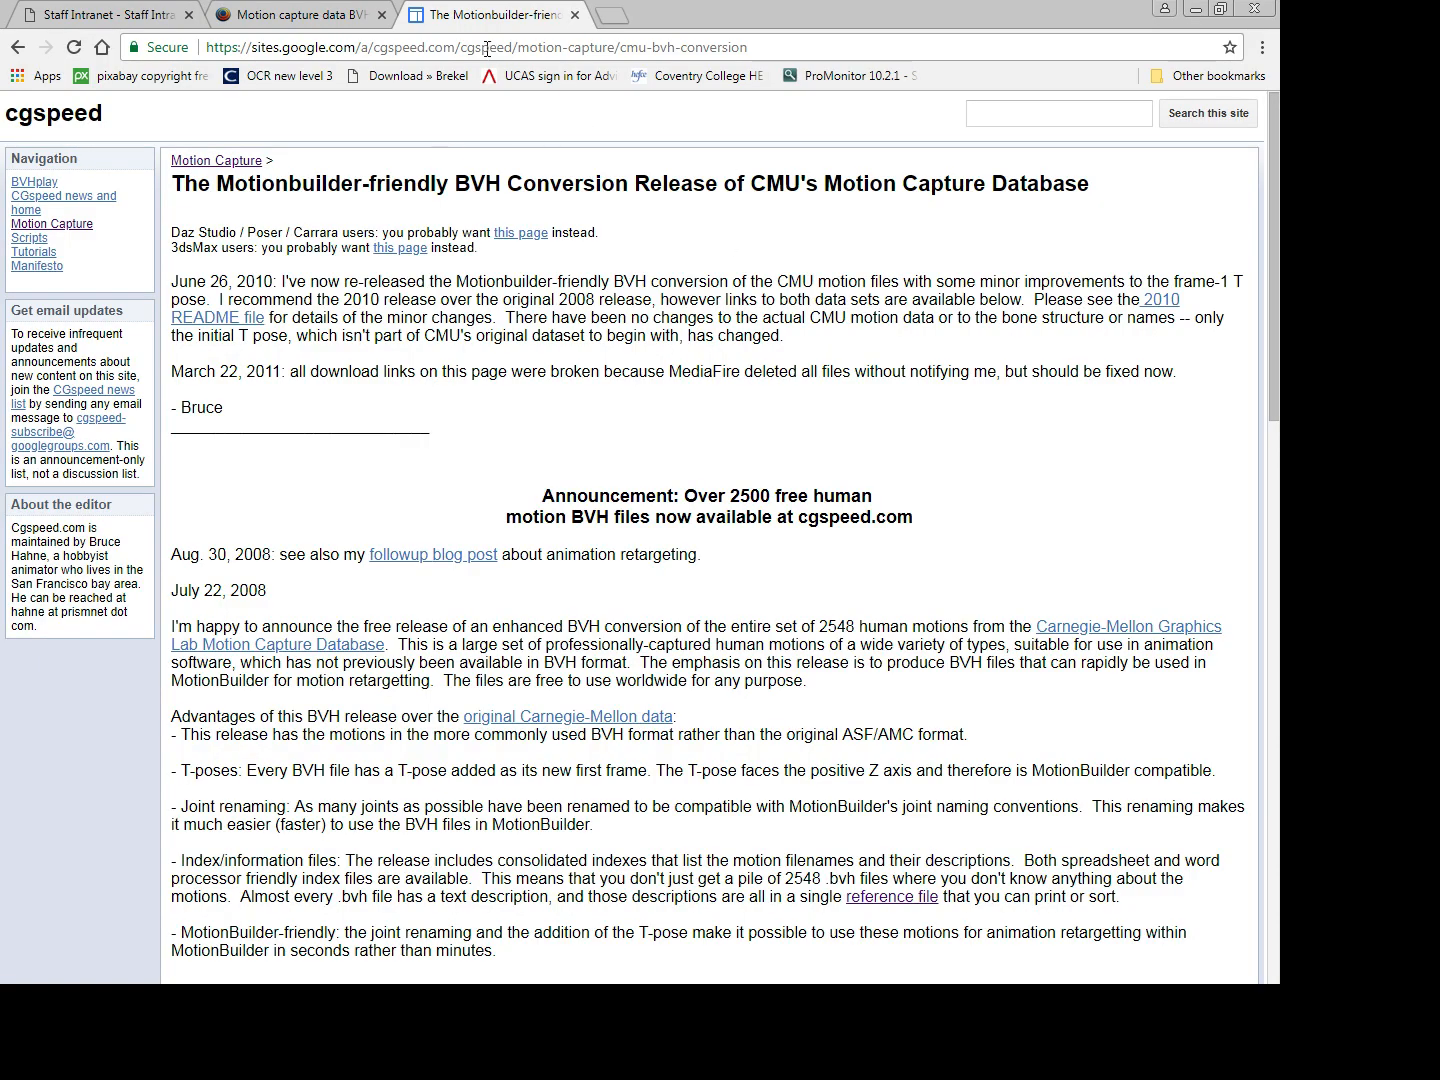
mouse_move(36, 124)
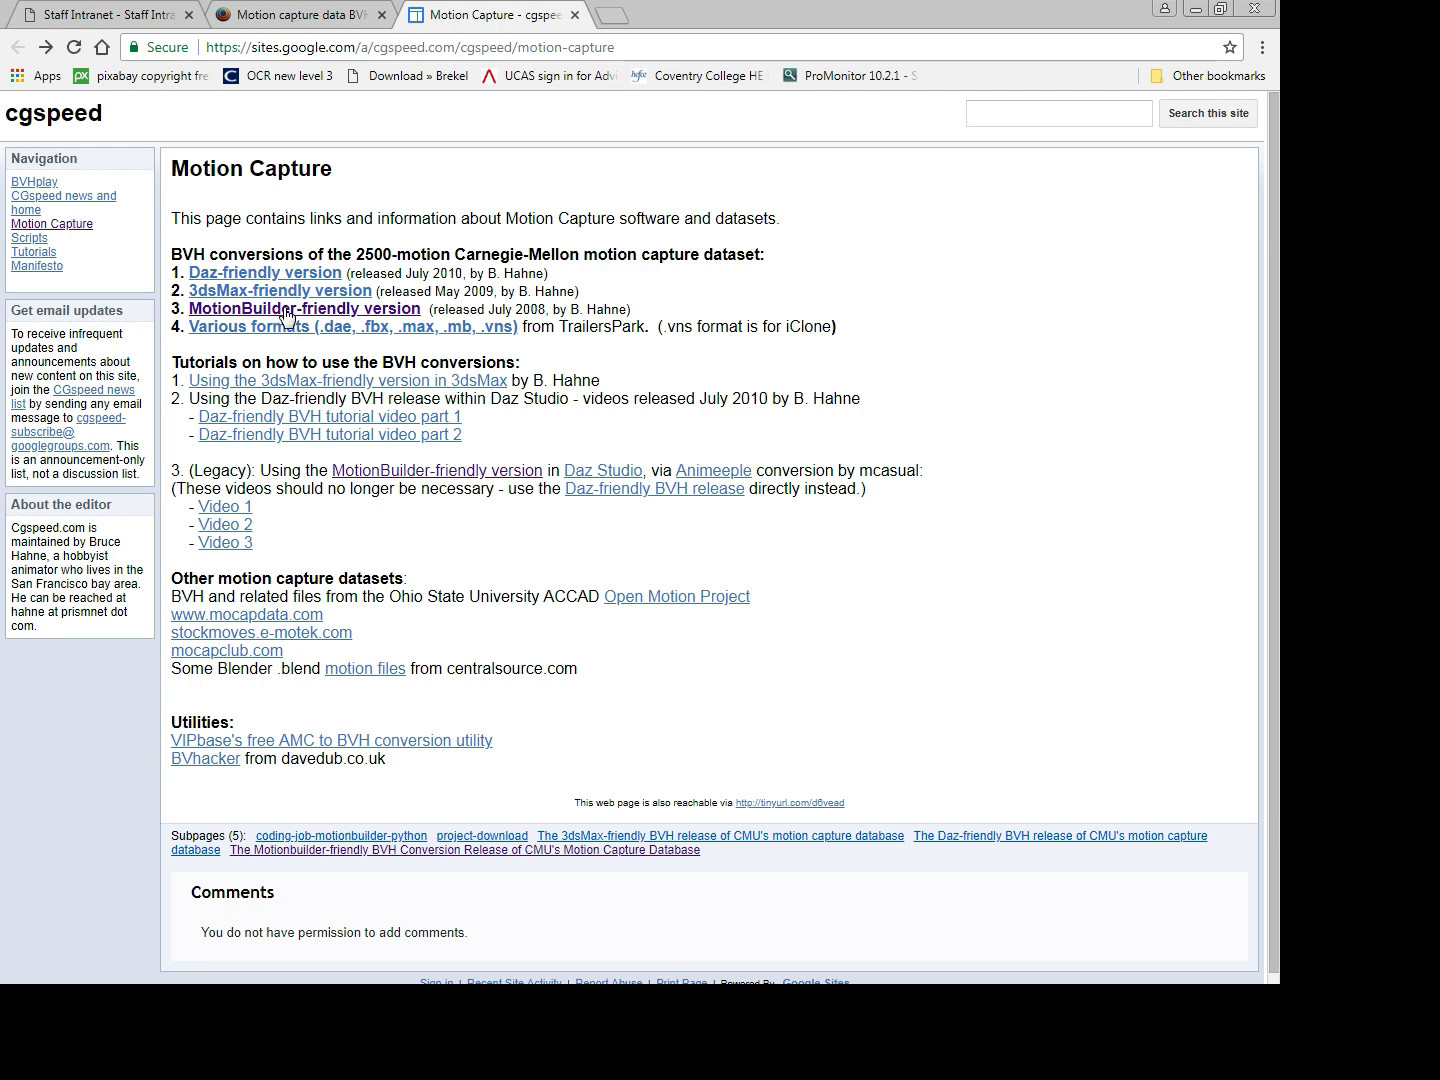
Step: Go to the MotionBuilder-friendly BVH page and scroll to the 2010 re-release download links
left_click(304, 308)
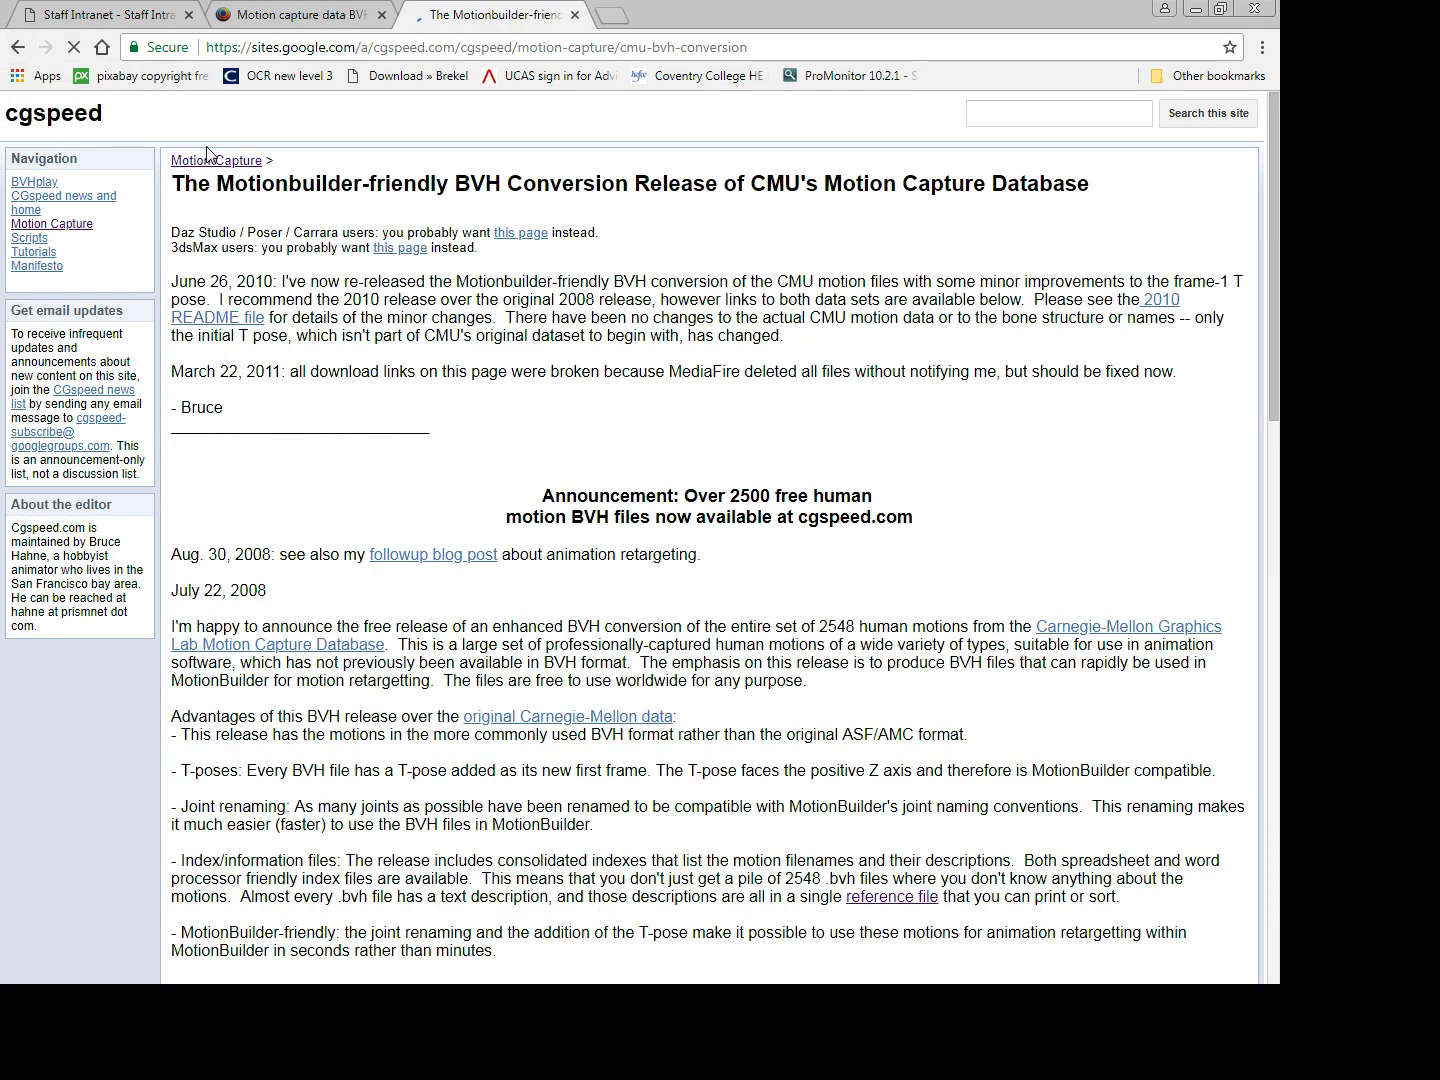
scroll("down", 3)
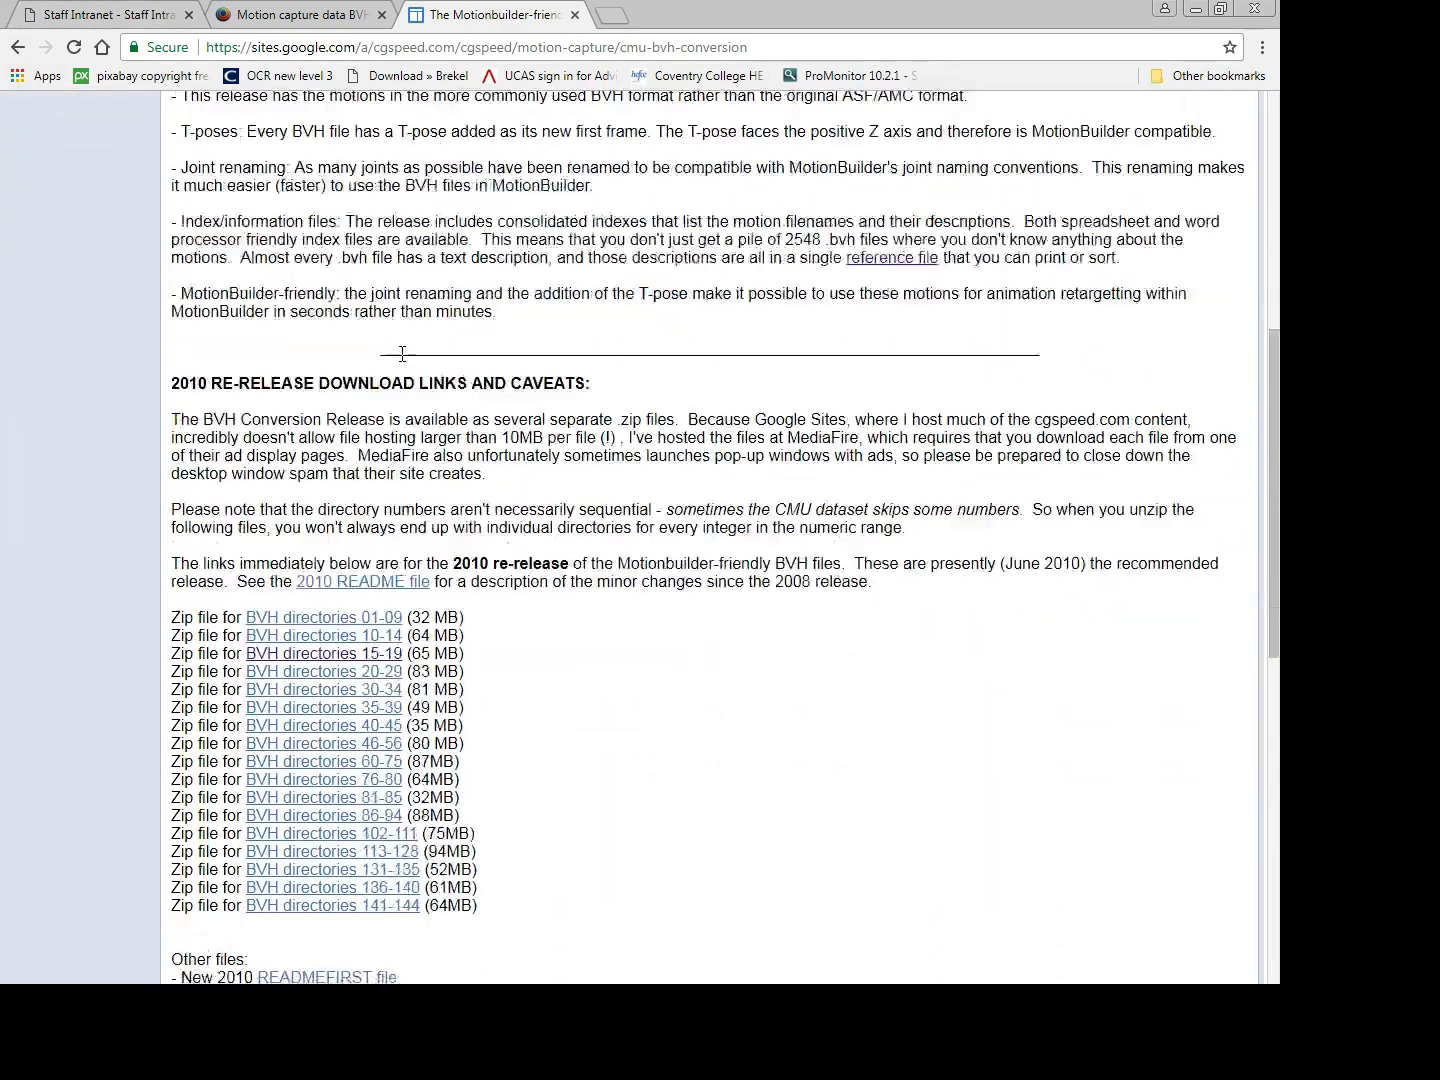
scroll("down", 3)
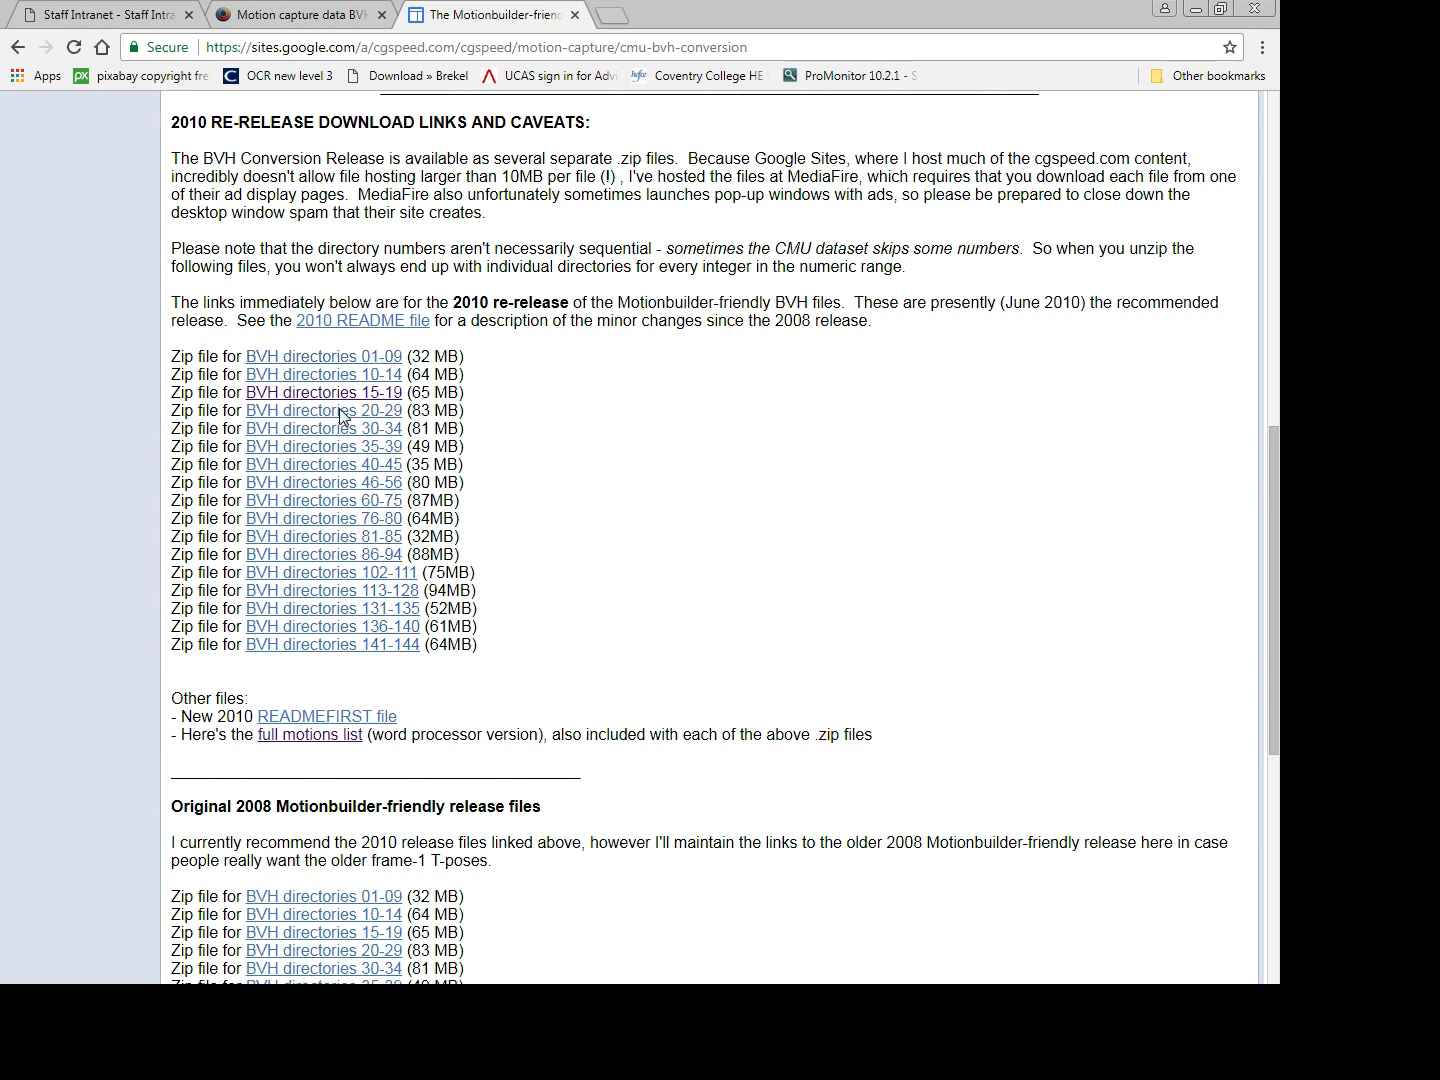
mouse_move(348, 524)
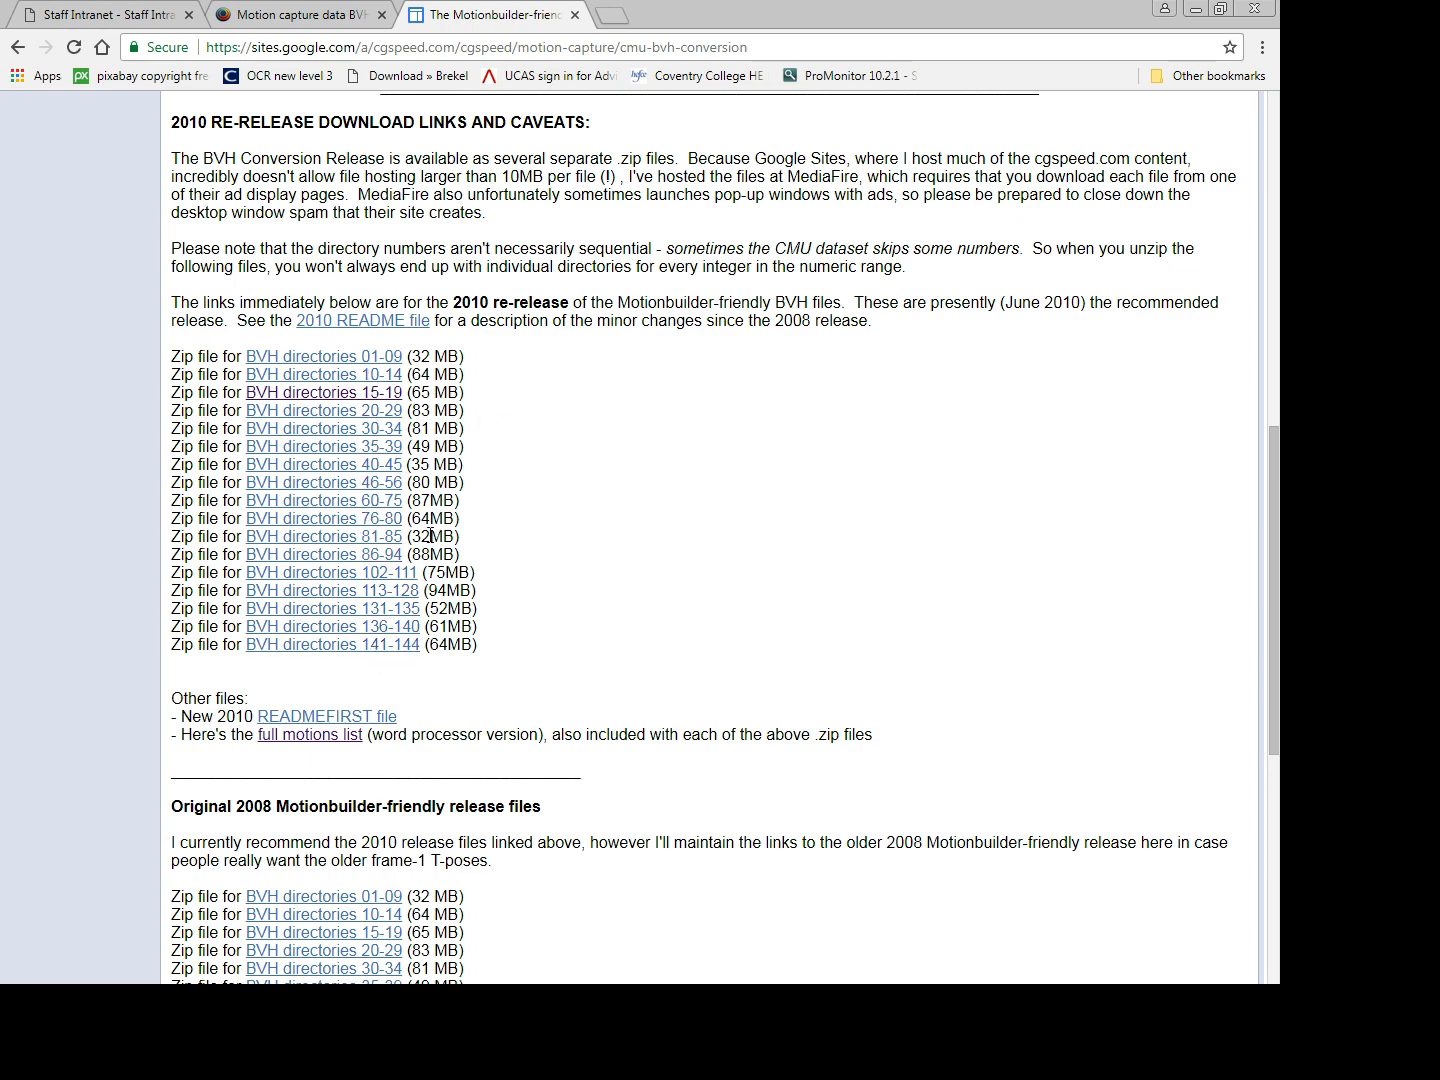
mouse_move(304, 398)
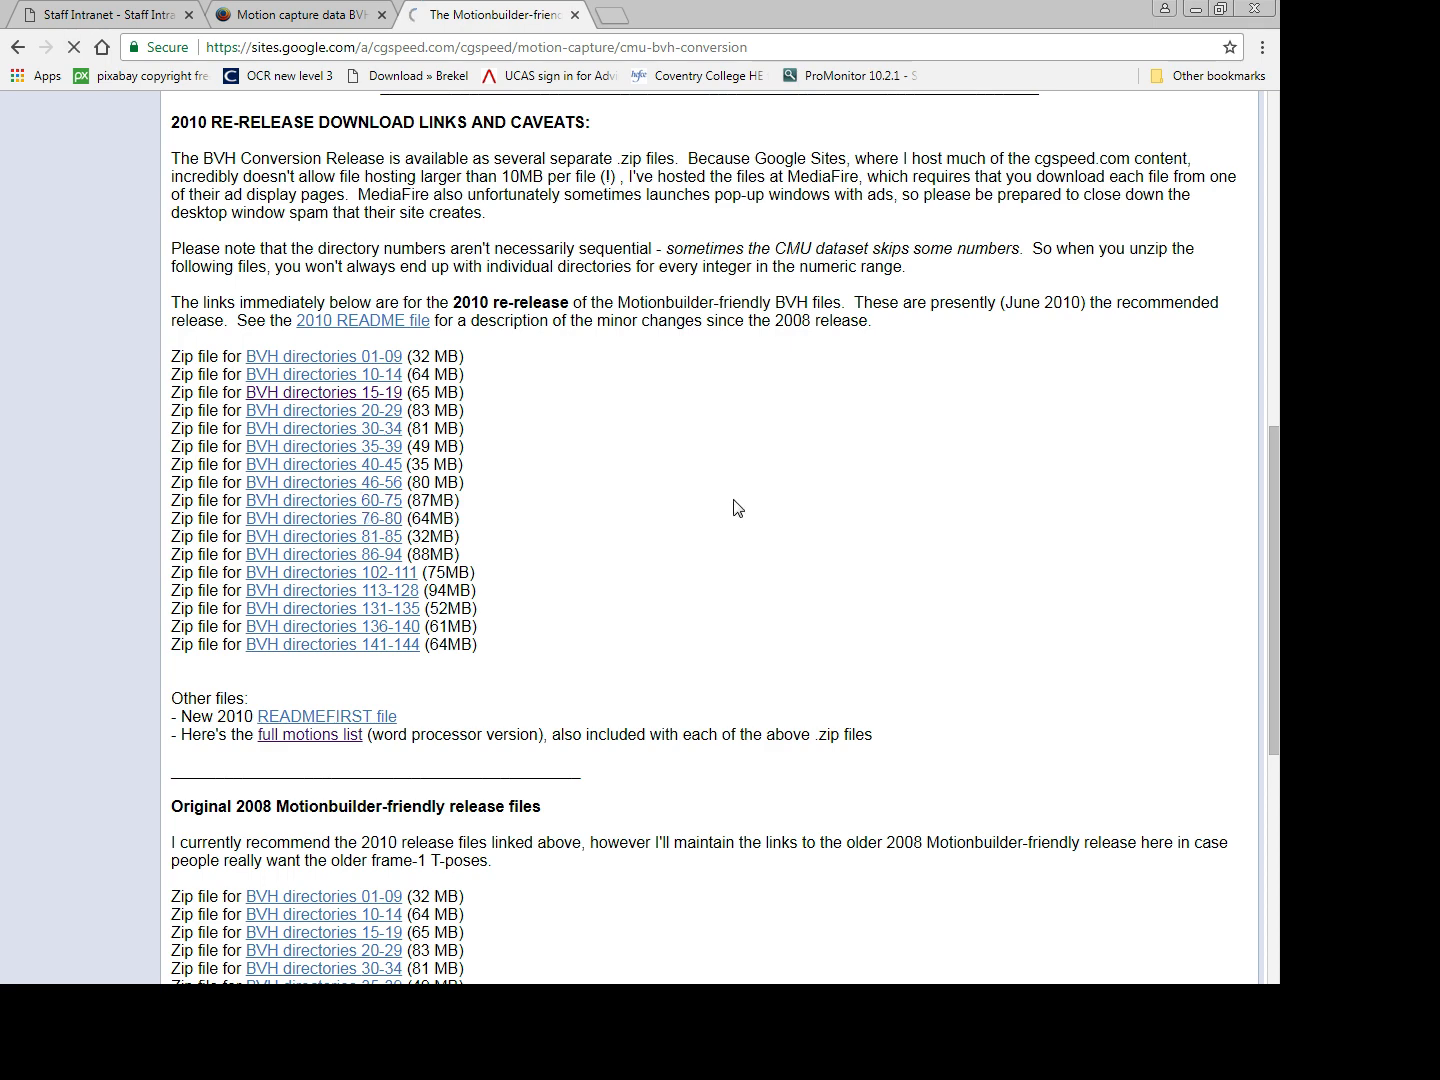
mouse_move(492, 562)
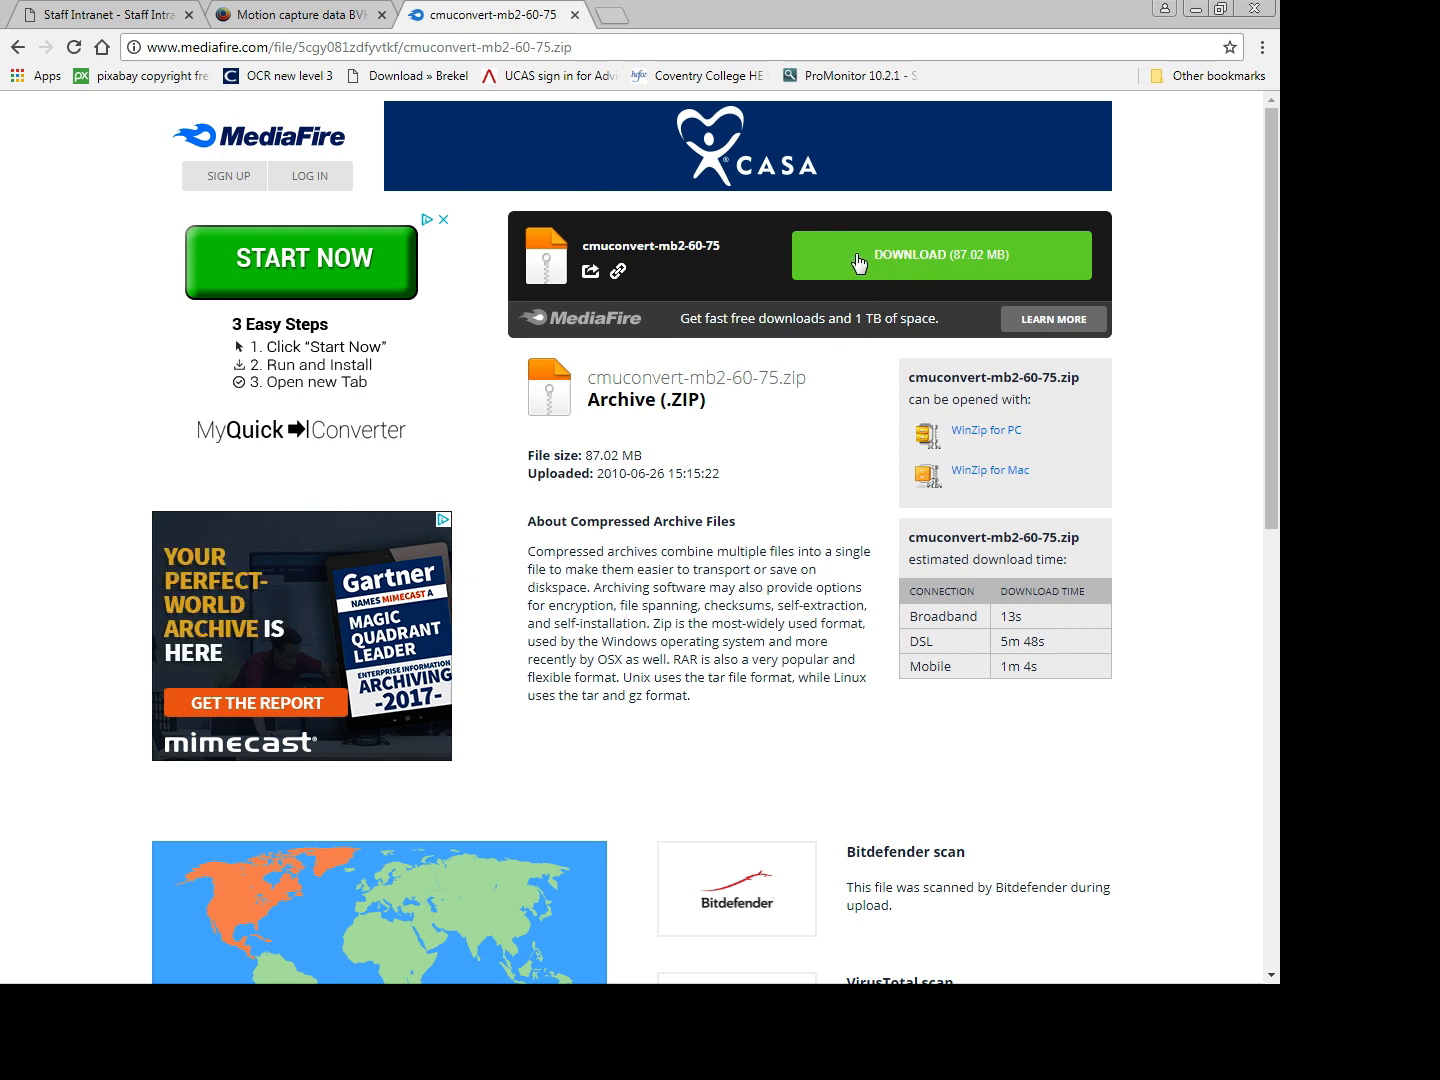
Step: Download the cmuconvert-mb2-60-75.zip archive (87.02 MB) from MediaFire
left_click(940, 256)
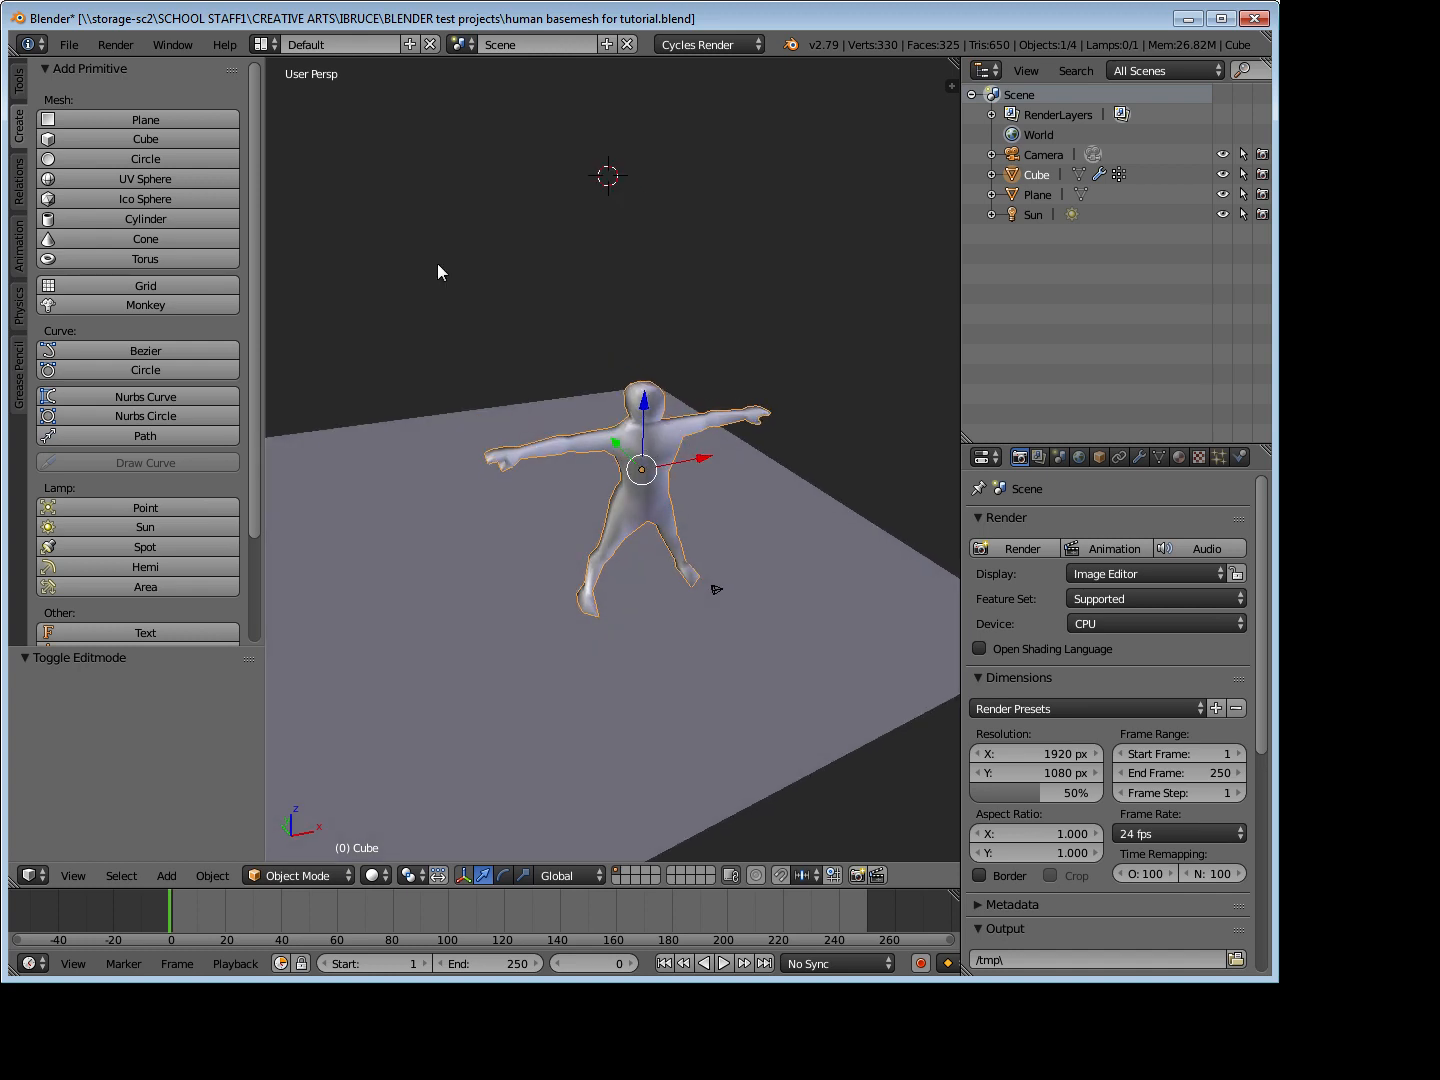
Step: Start a Motion Capture (.bvh) import from the File menu
left_click(68, 44)
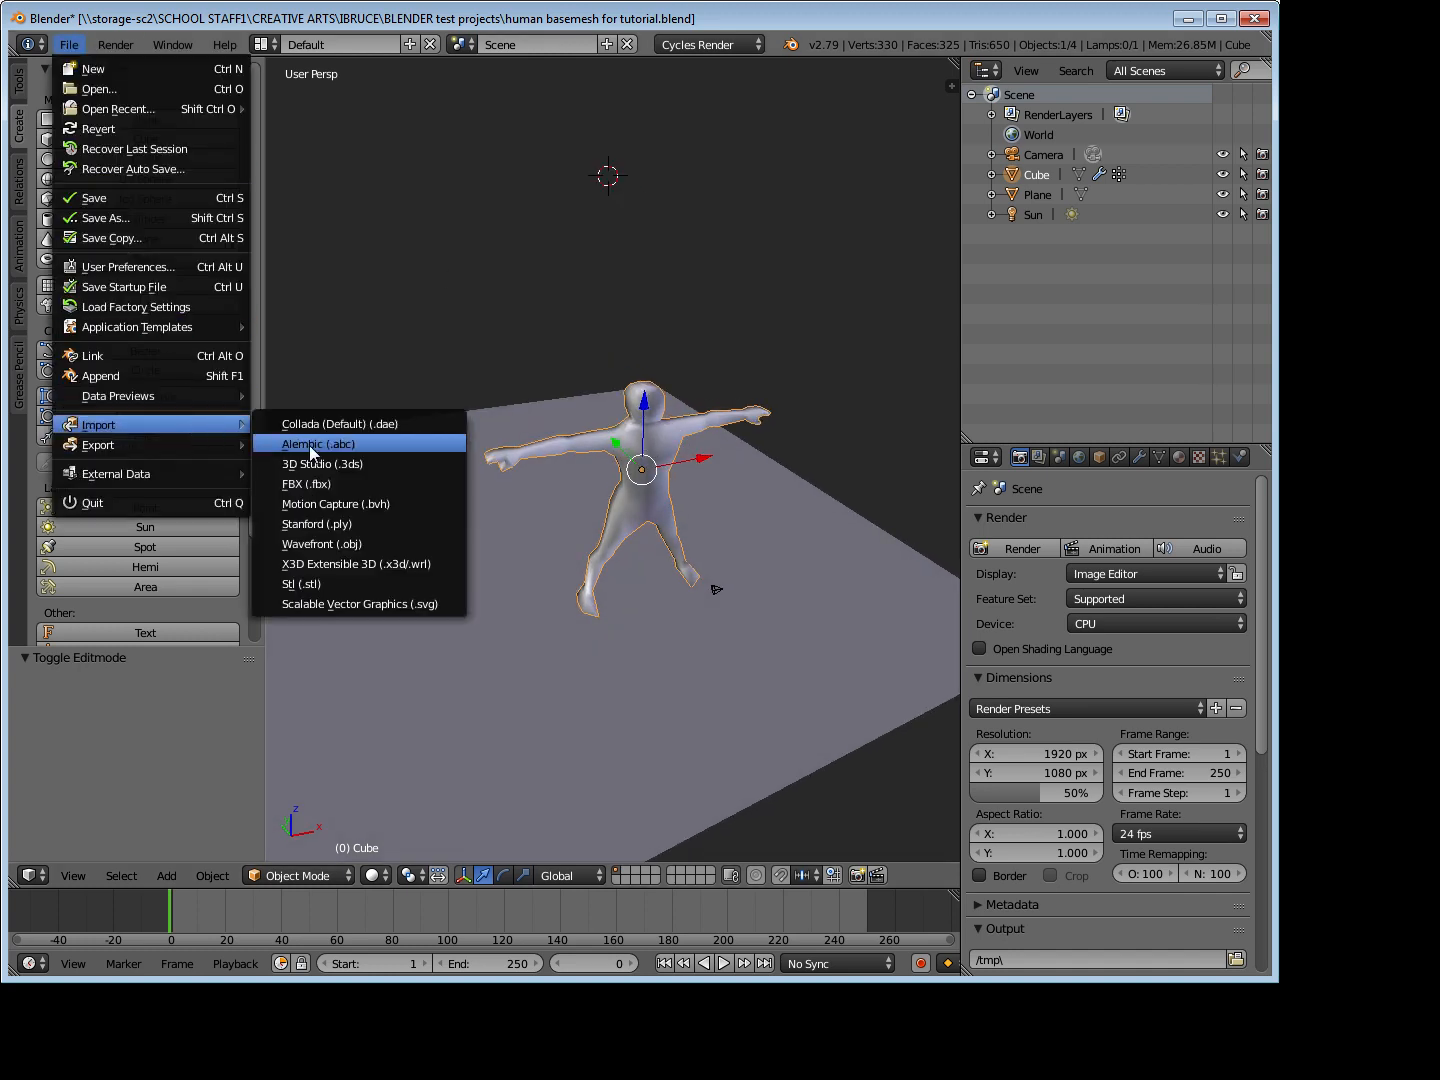
mouse_move(300, 504)
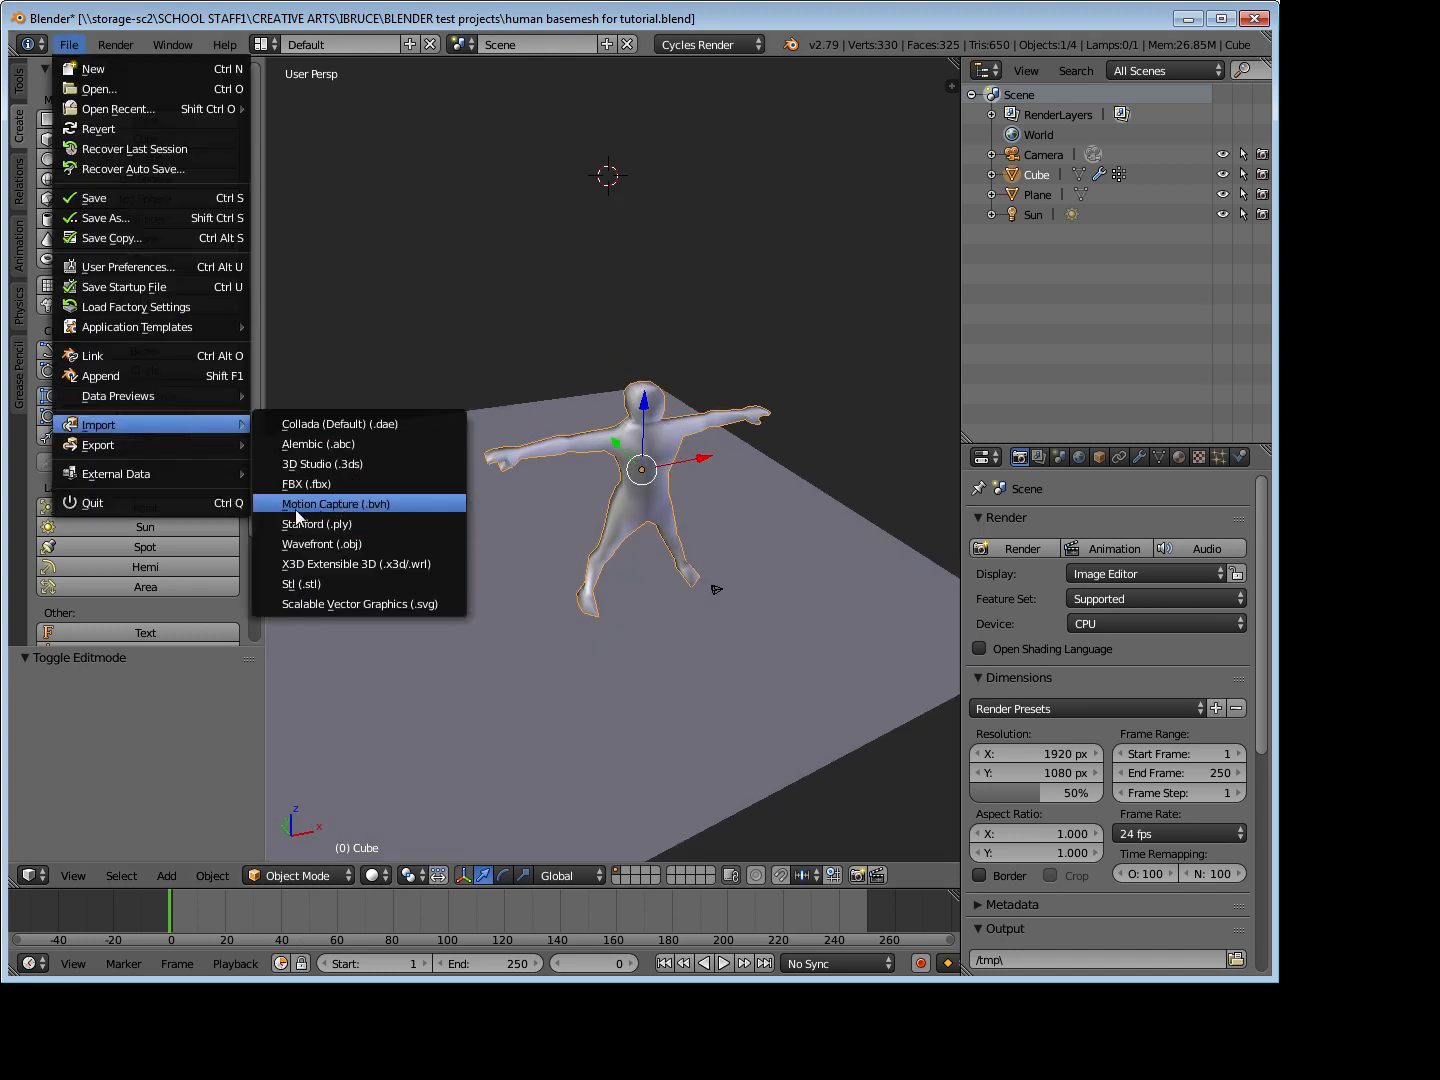
mouse_move(408, 520)
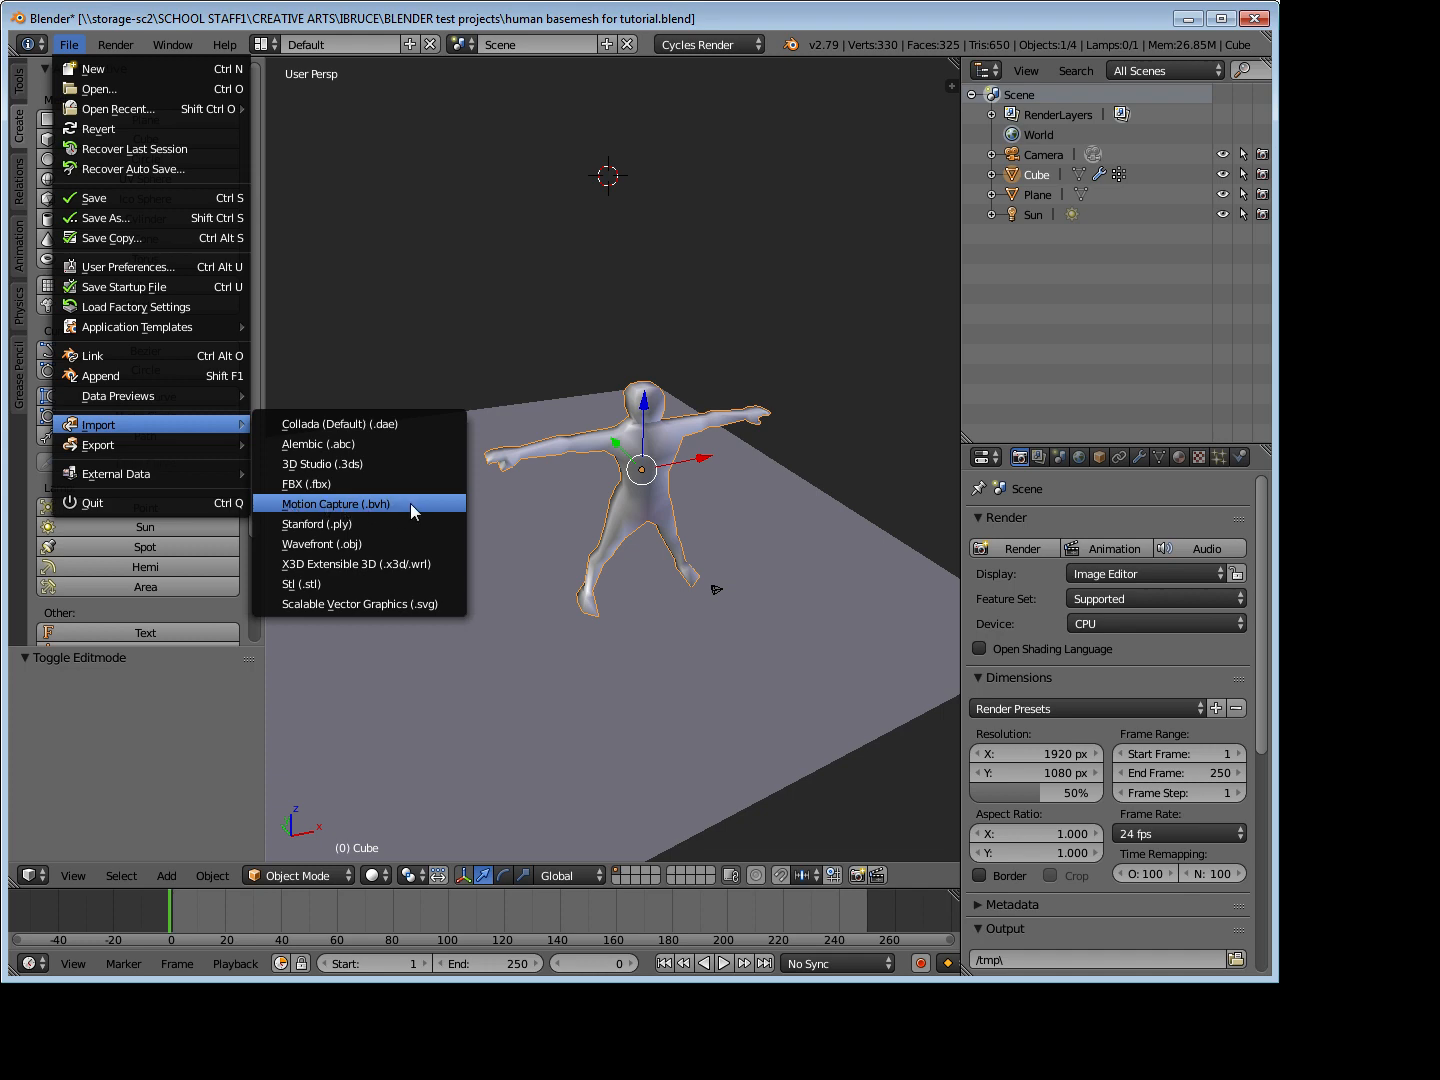
left_click(334, 504)
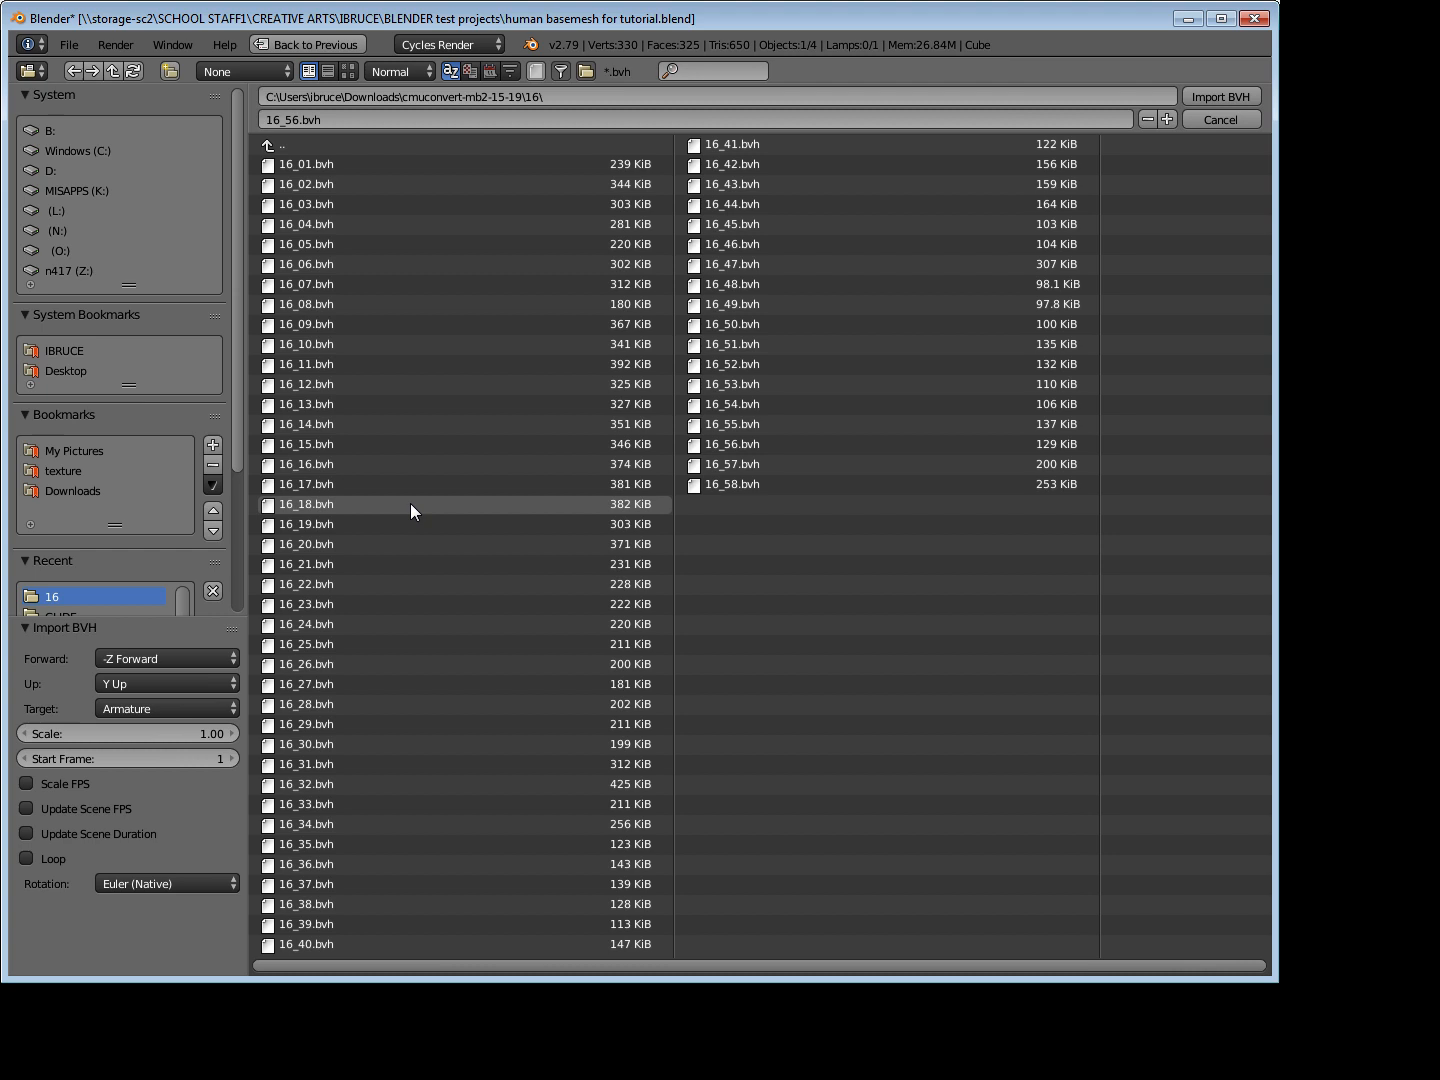
Step: Browse Downloads into cmuconvert-mb2-15-19, folder 16, and import the 16_44 BVH armature
left_click(280, 146)
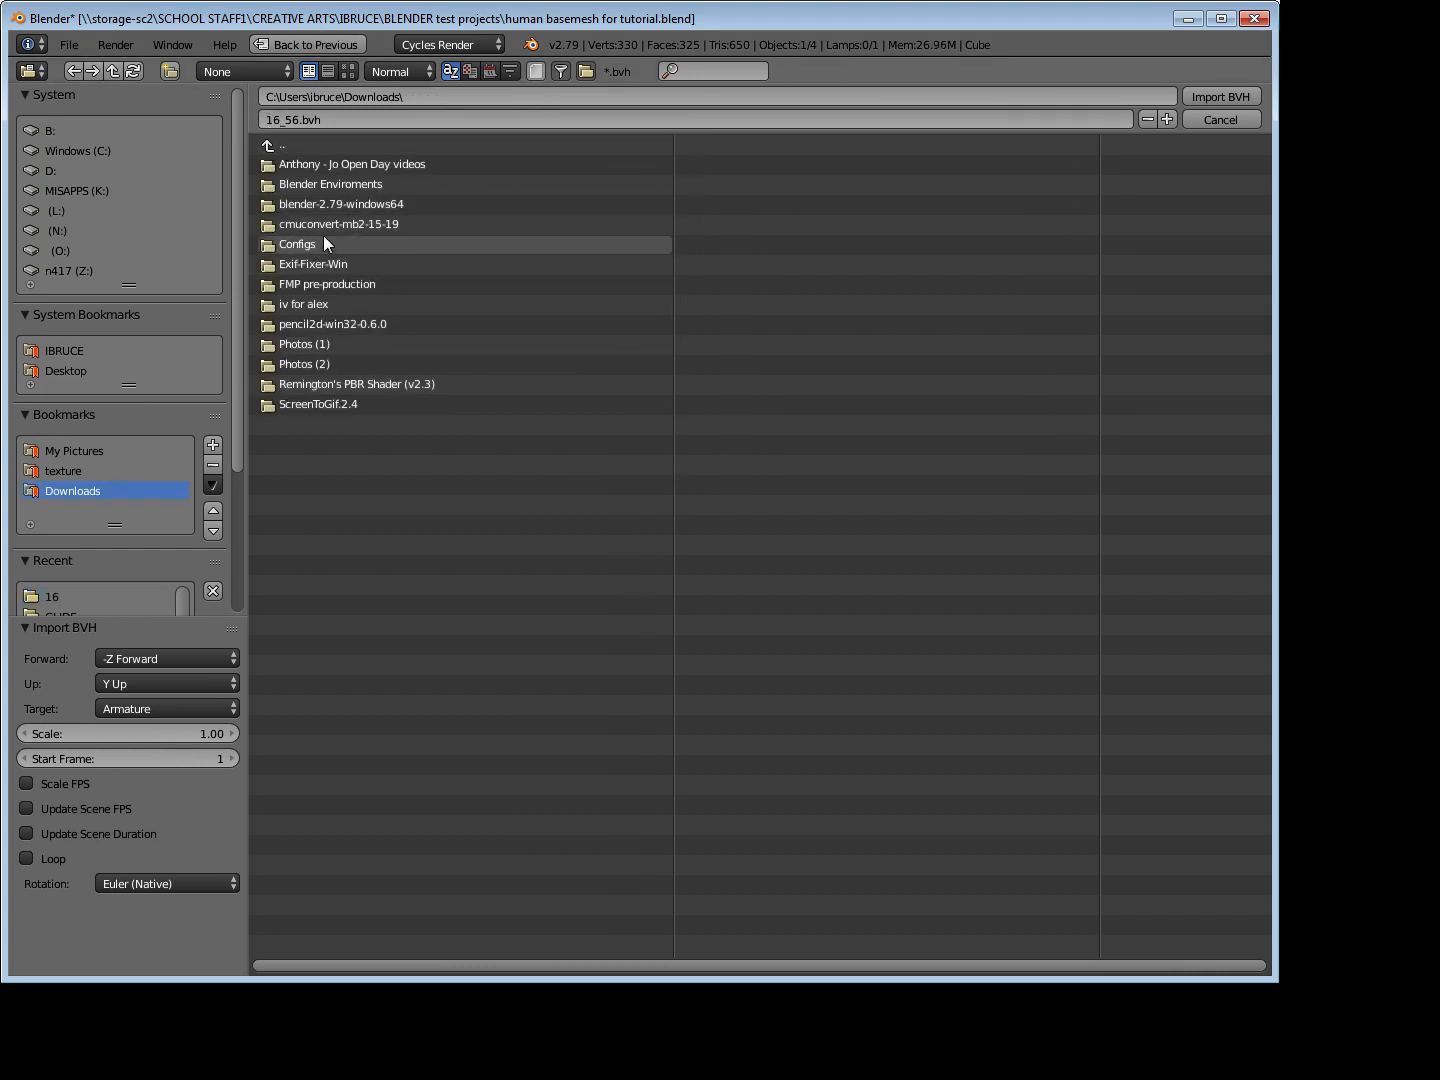
double_click(340, 224)
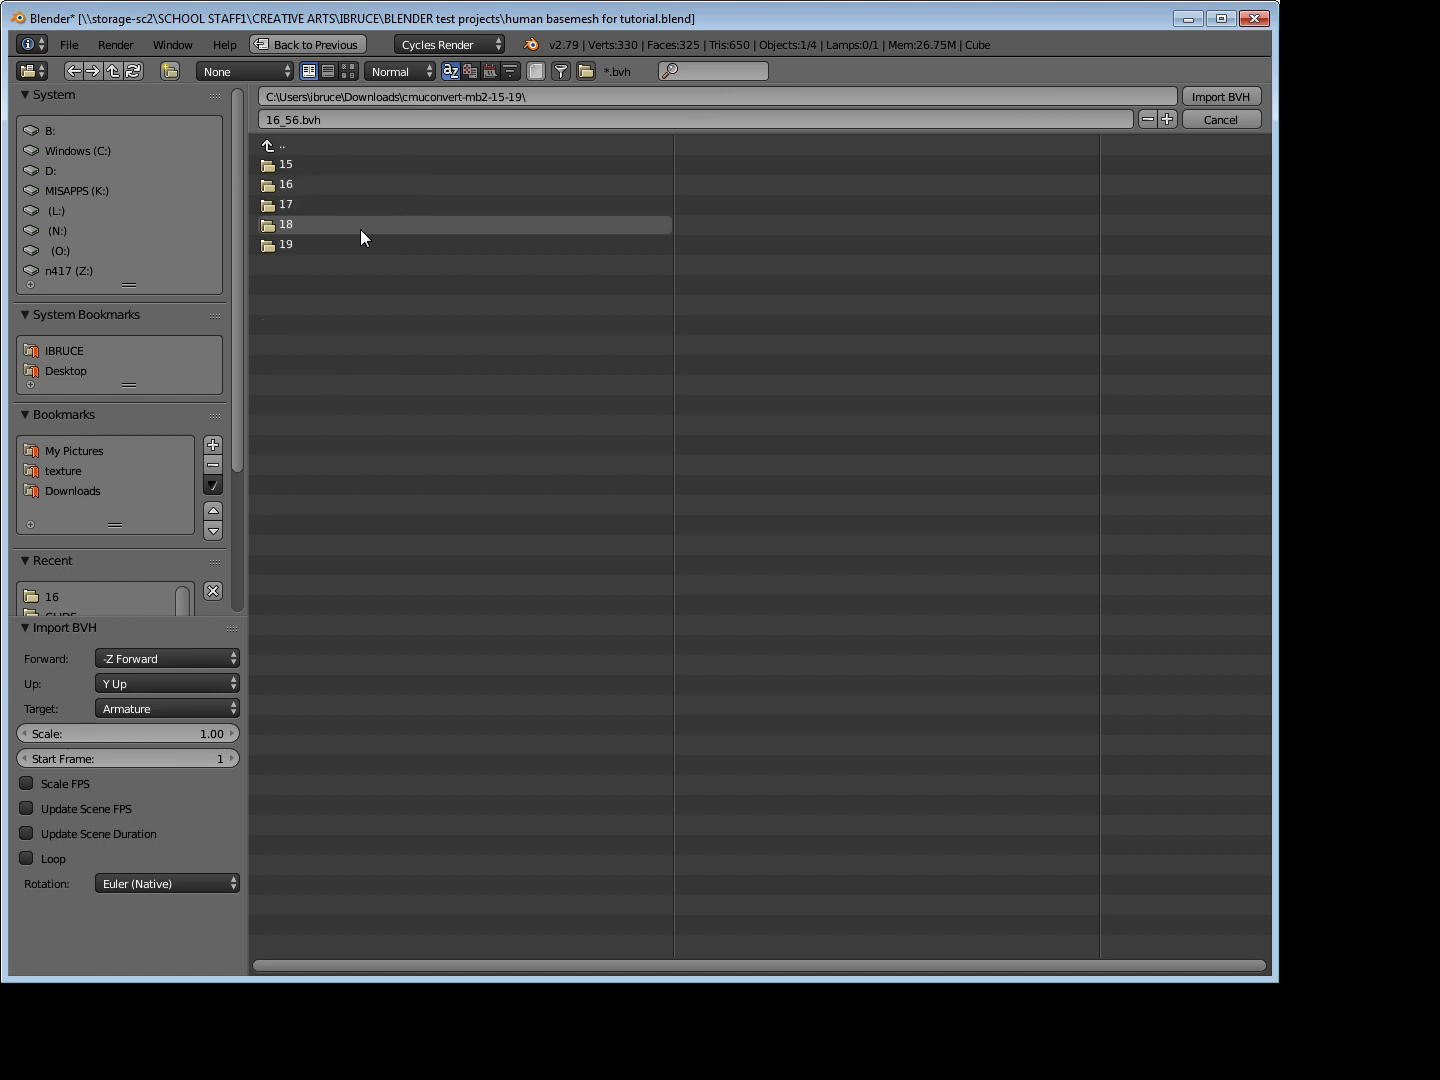
double_click(286, 184)
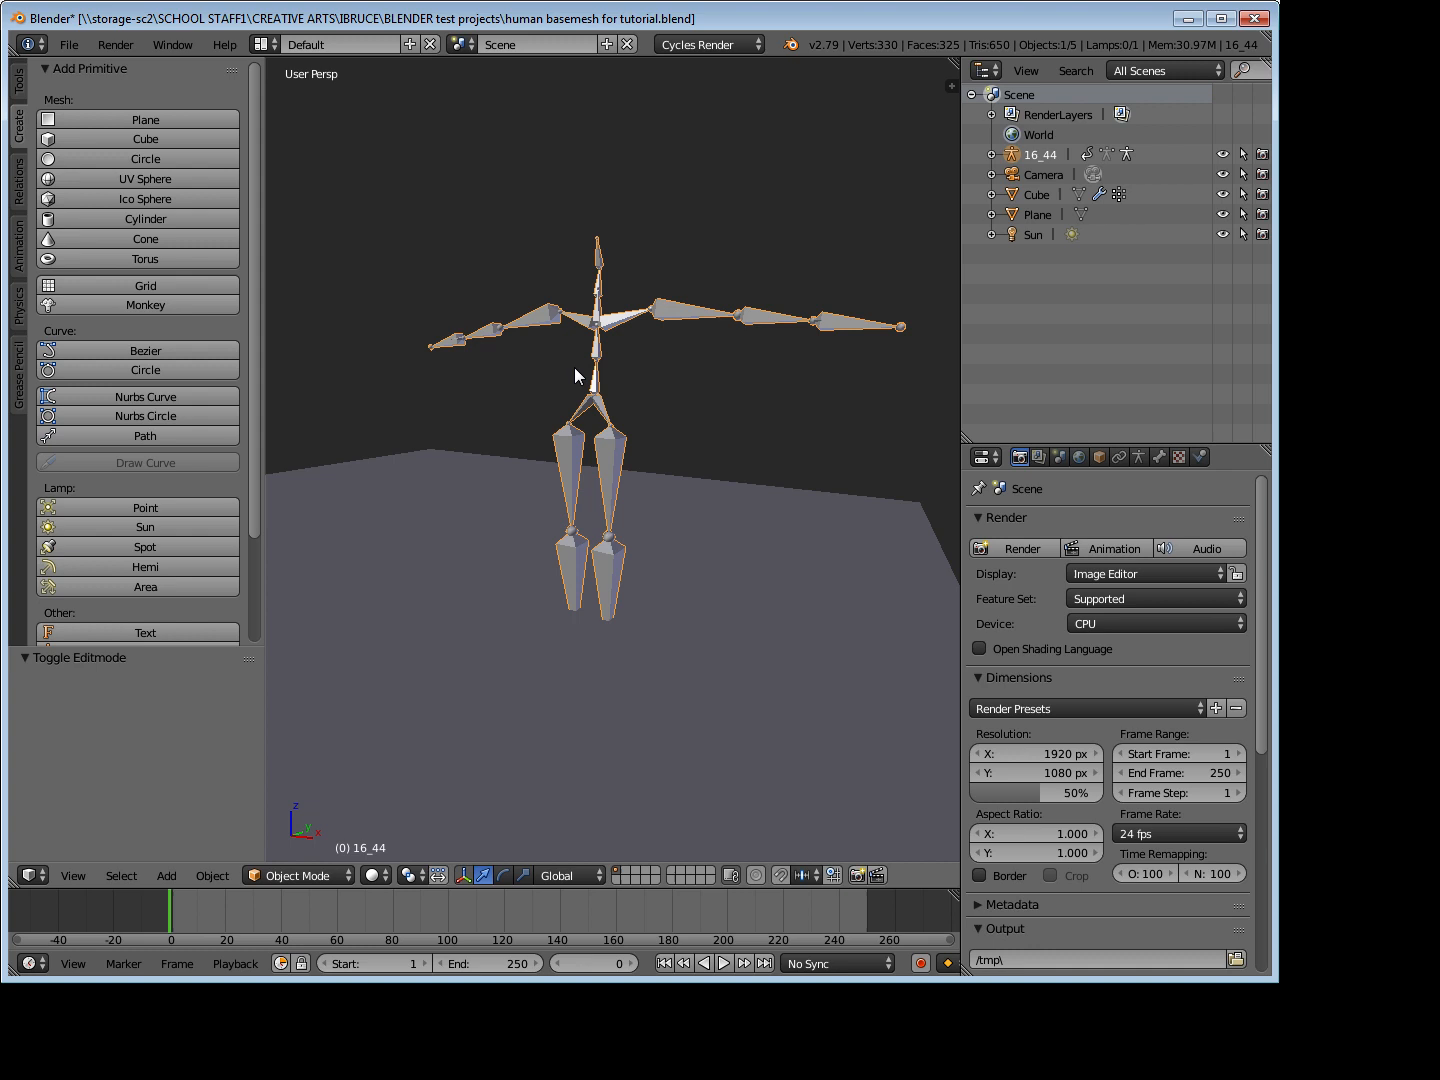
Step: Play the imported 16_44 armature's motion-capture animation beside the base mesh
left_click(722, 964)
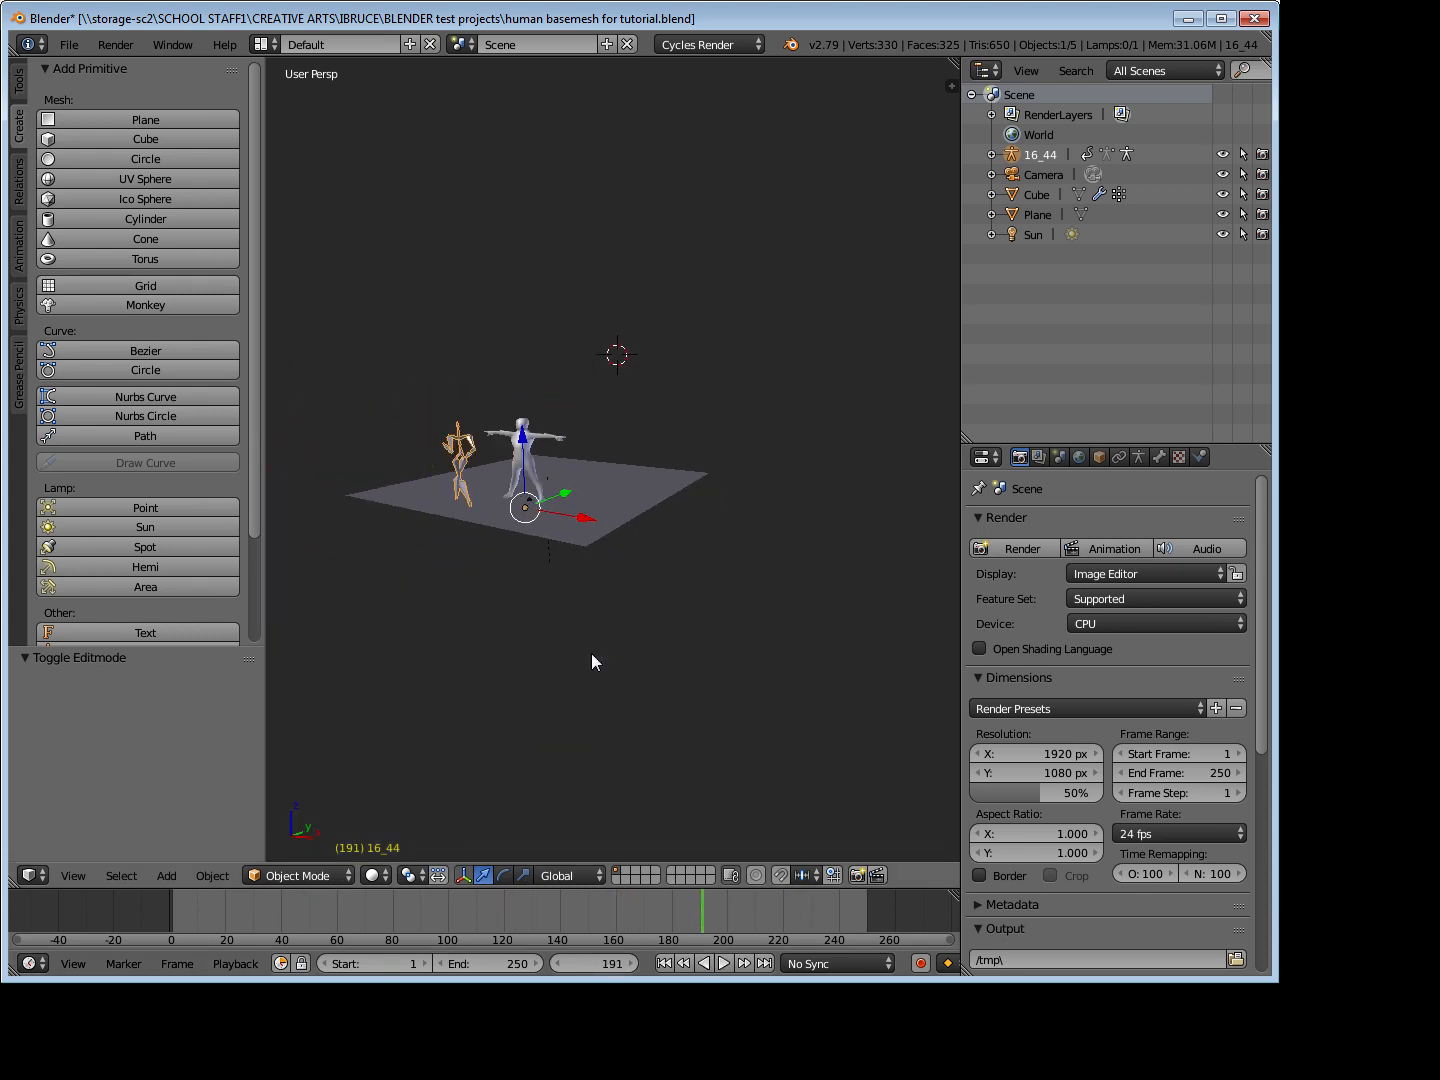
left_click(722, 962)
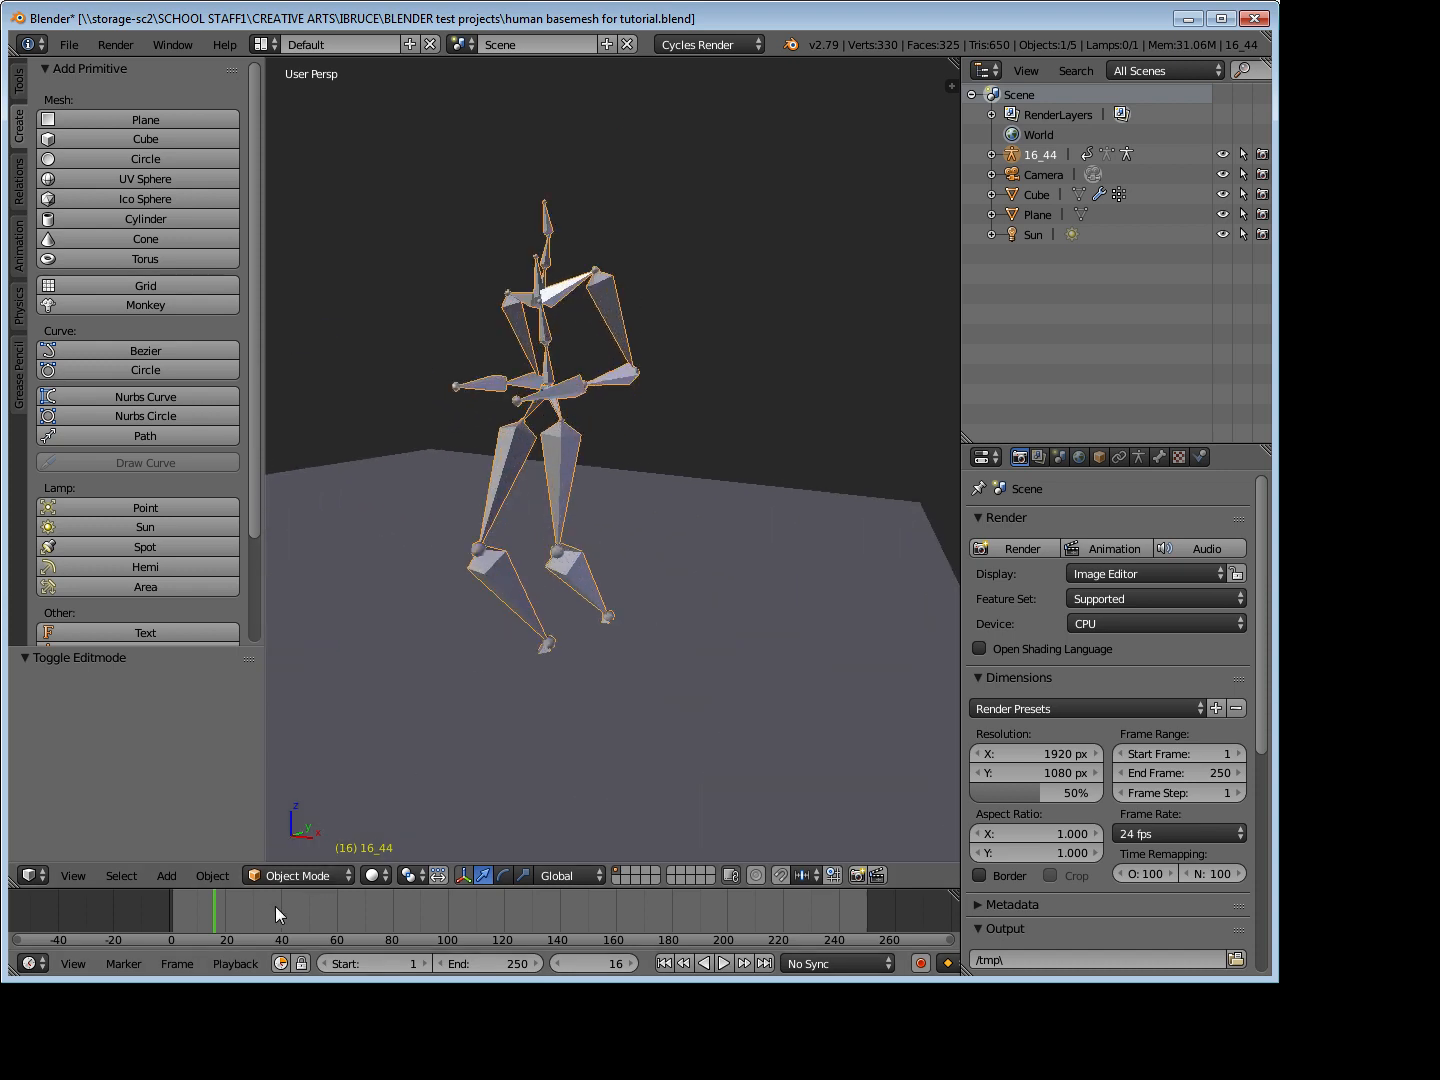
Step: Return the timeline to frame 0 so the armature shows its starting pose
left_click(724, 964)
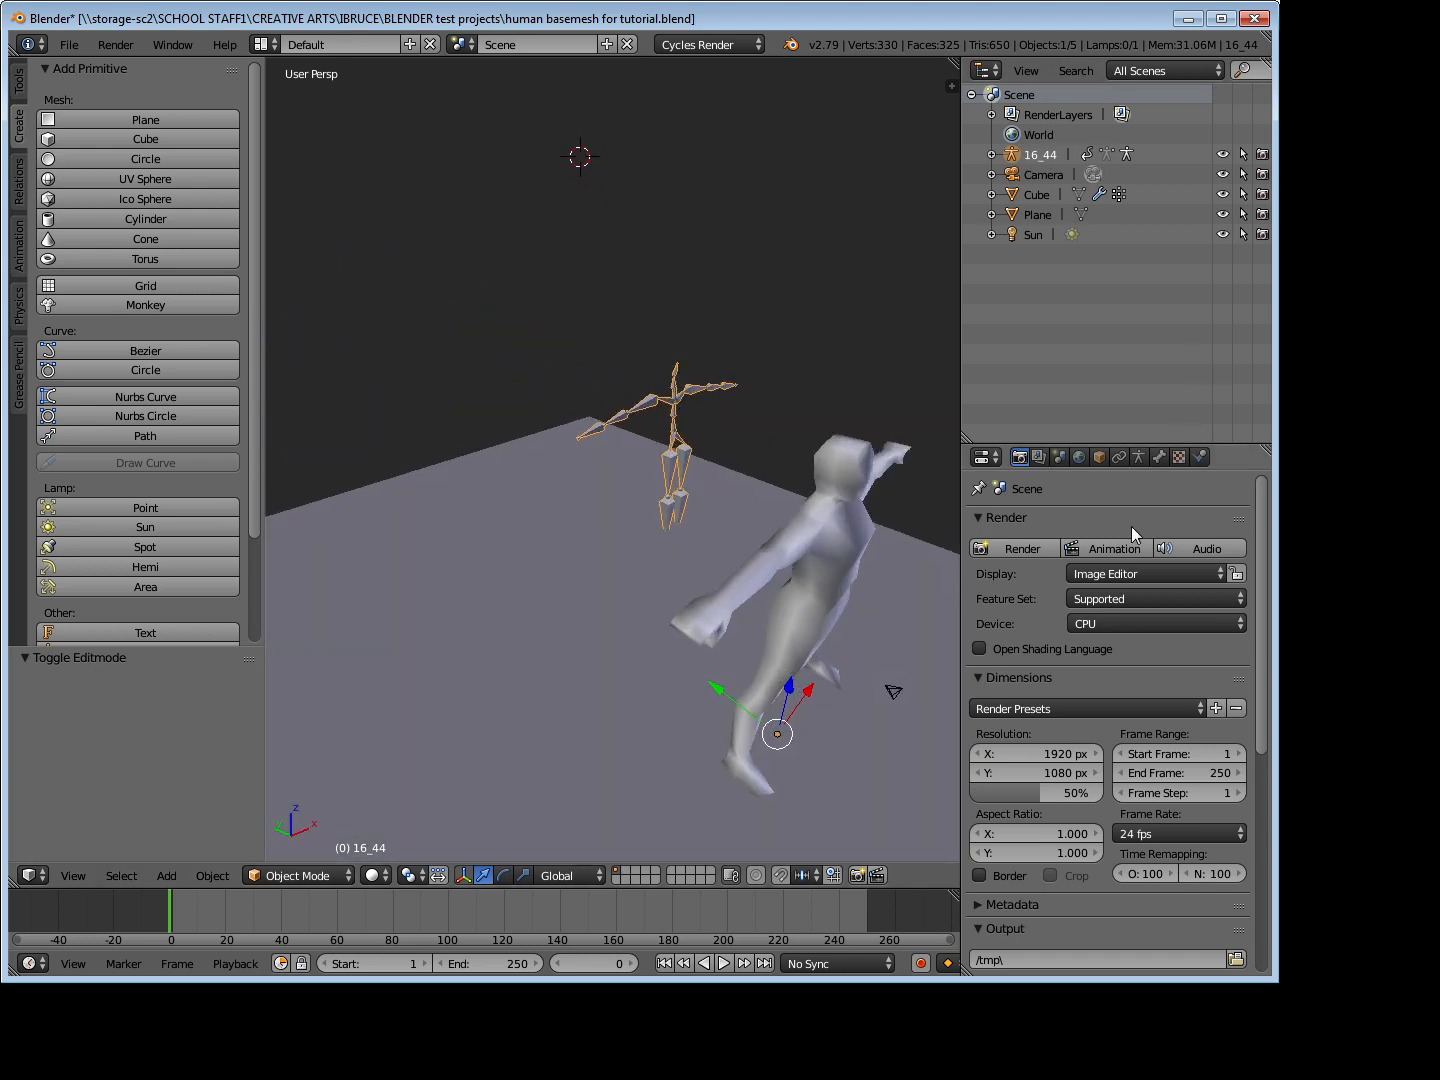
Step: Switch the 16_44 armature to Rest Position in its Armature data properties
left_click(1138, 456)
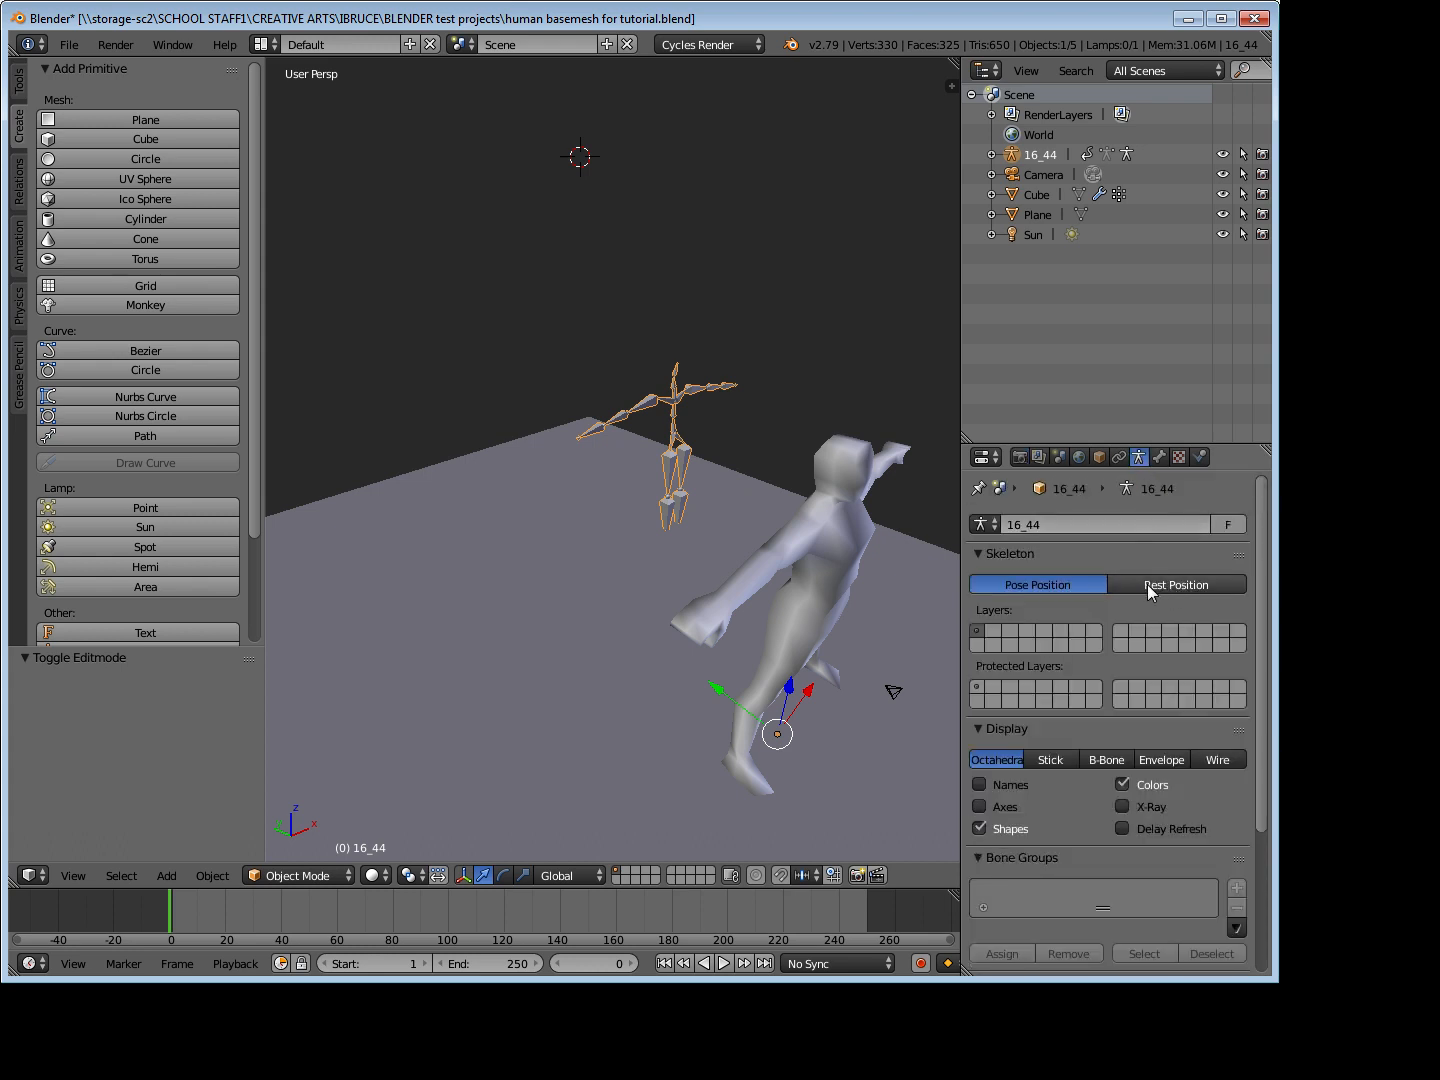
left_click(1176, 584)
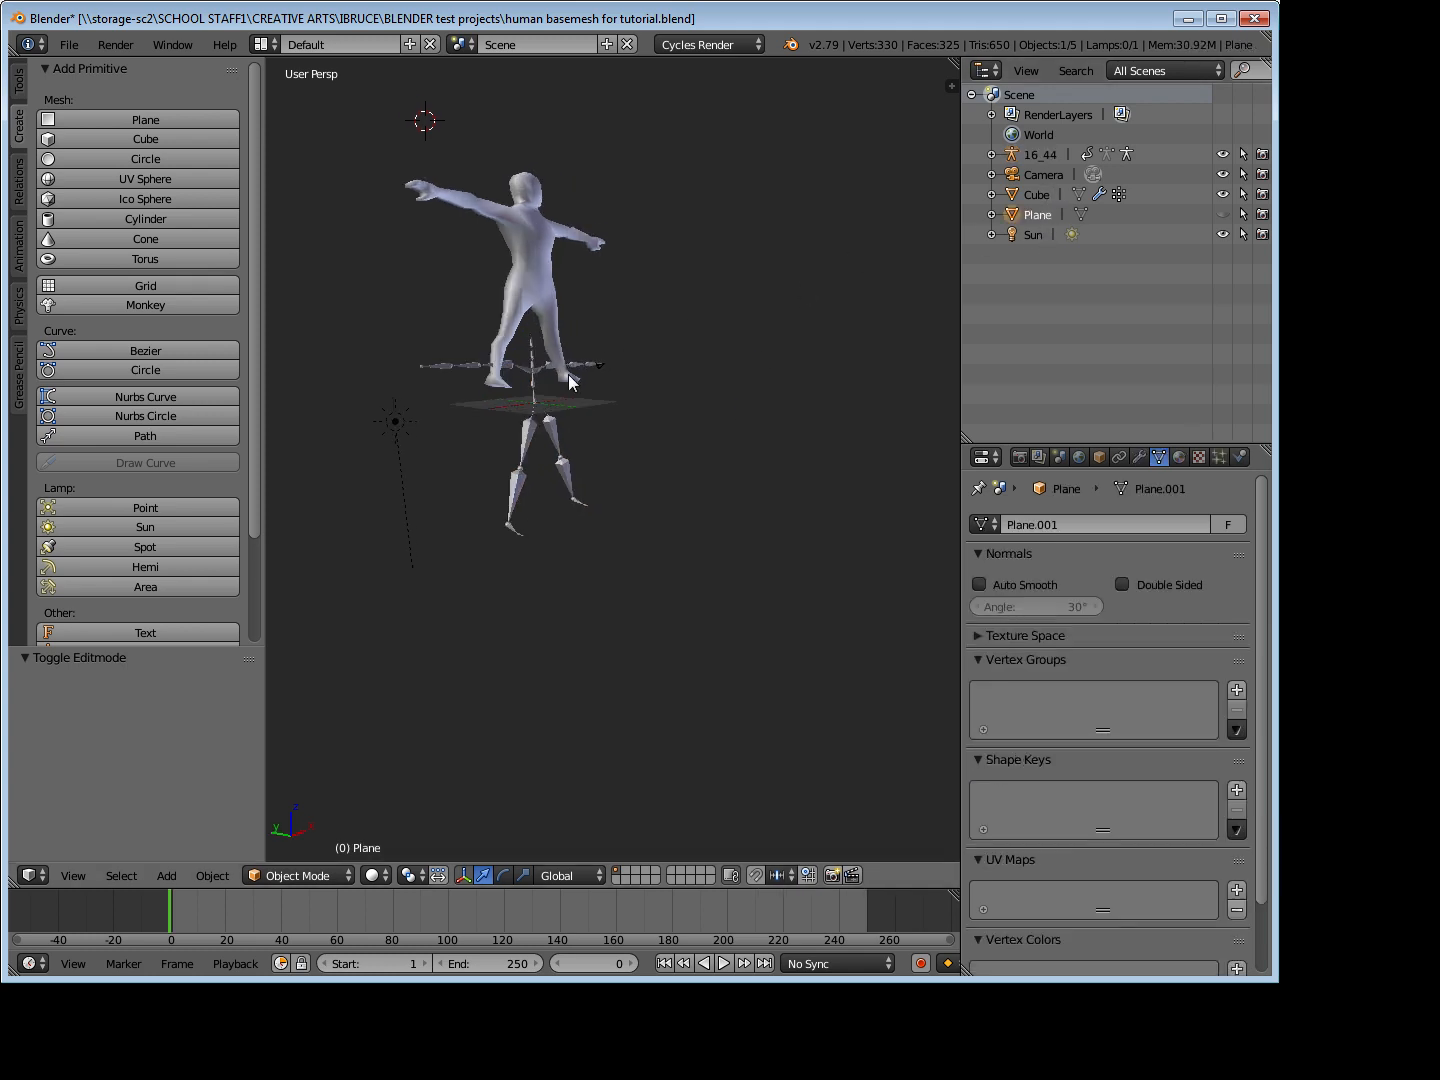
Step: Move the Cube base mesh onto the armature and enable X-Ray display on 16_44
left_click(490, 250)
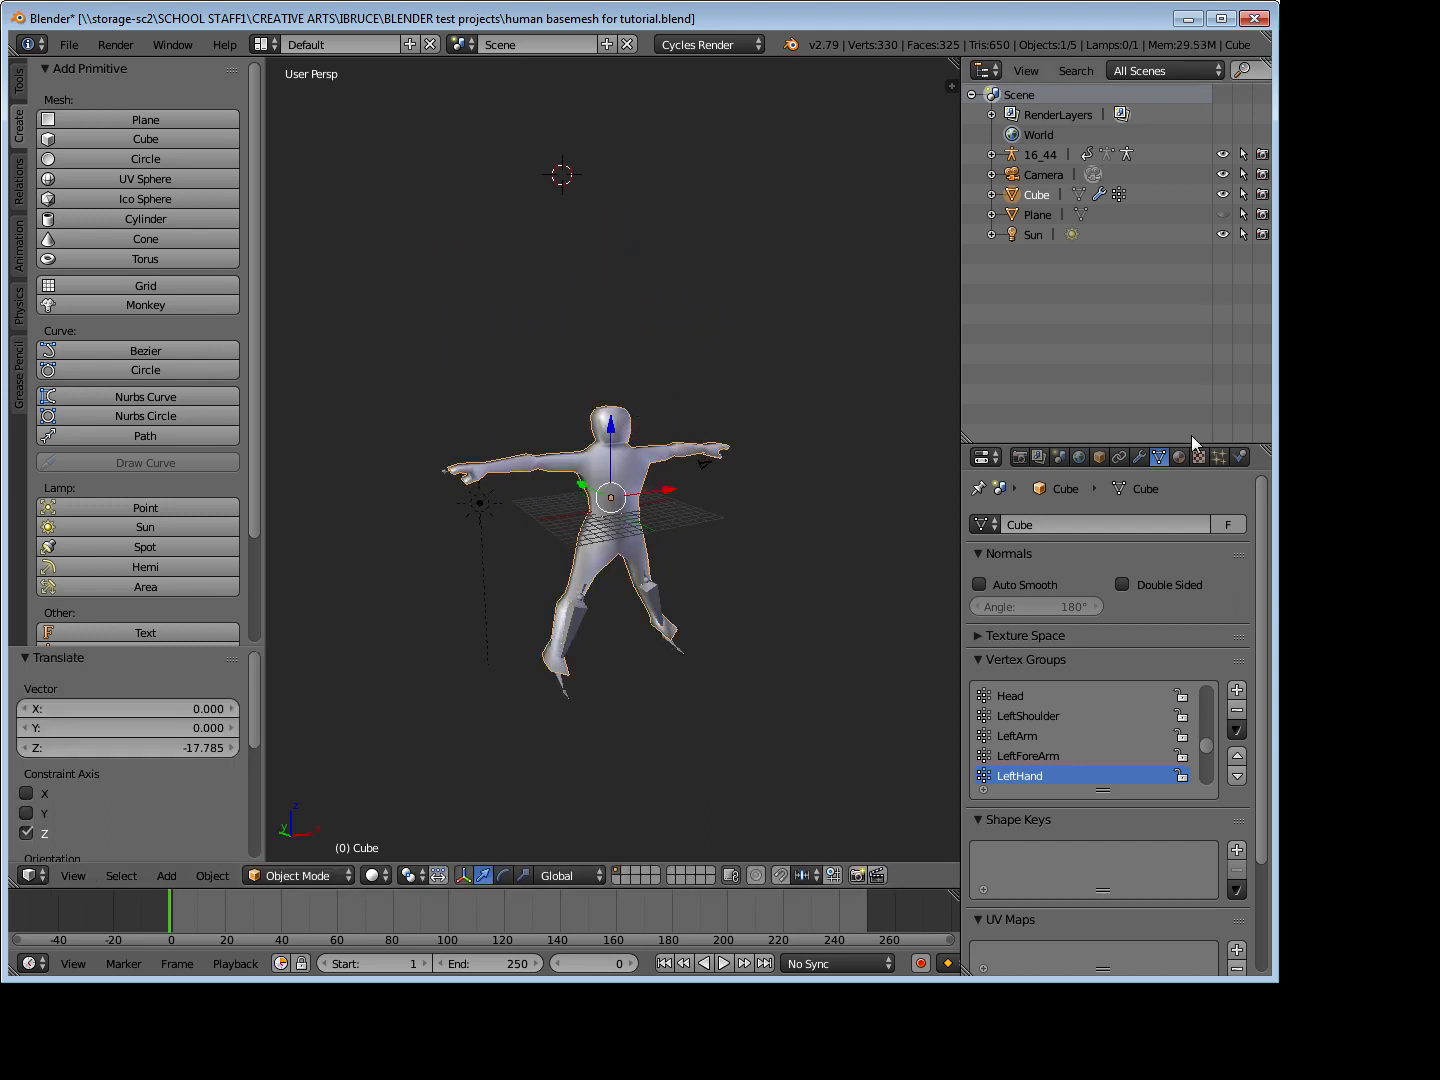
left_click(1040, 154)
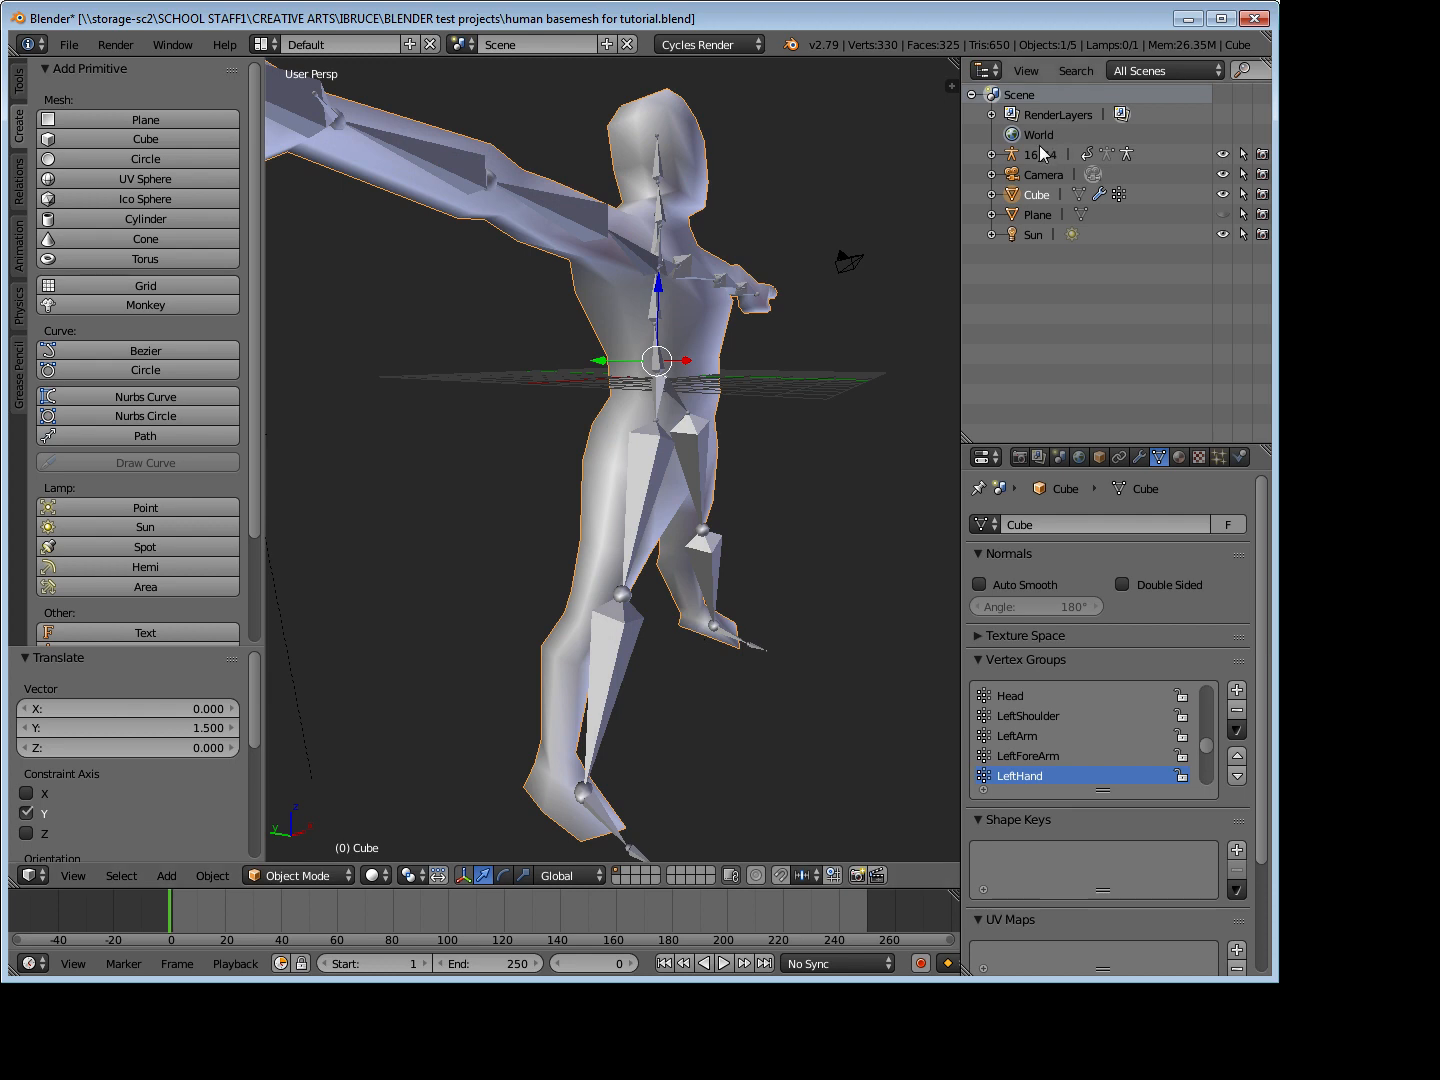
left_click(1042, 154)
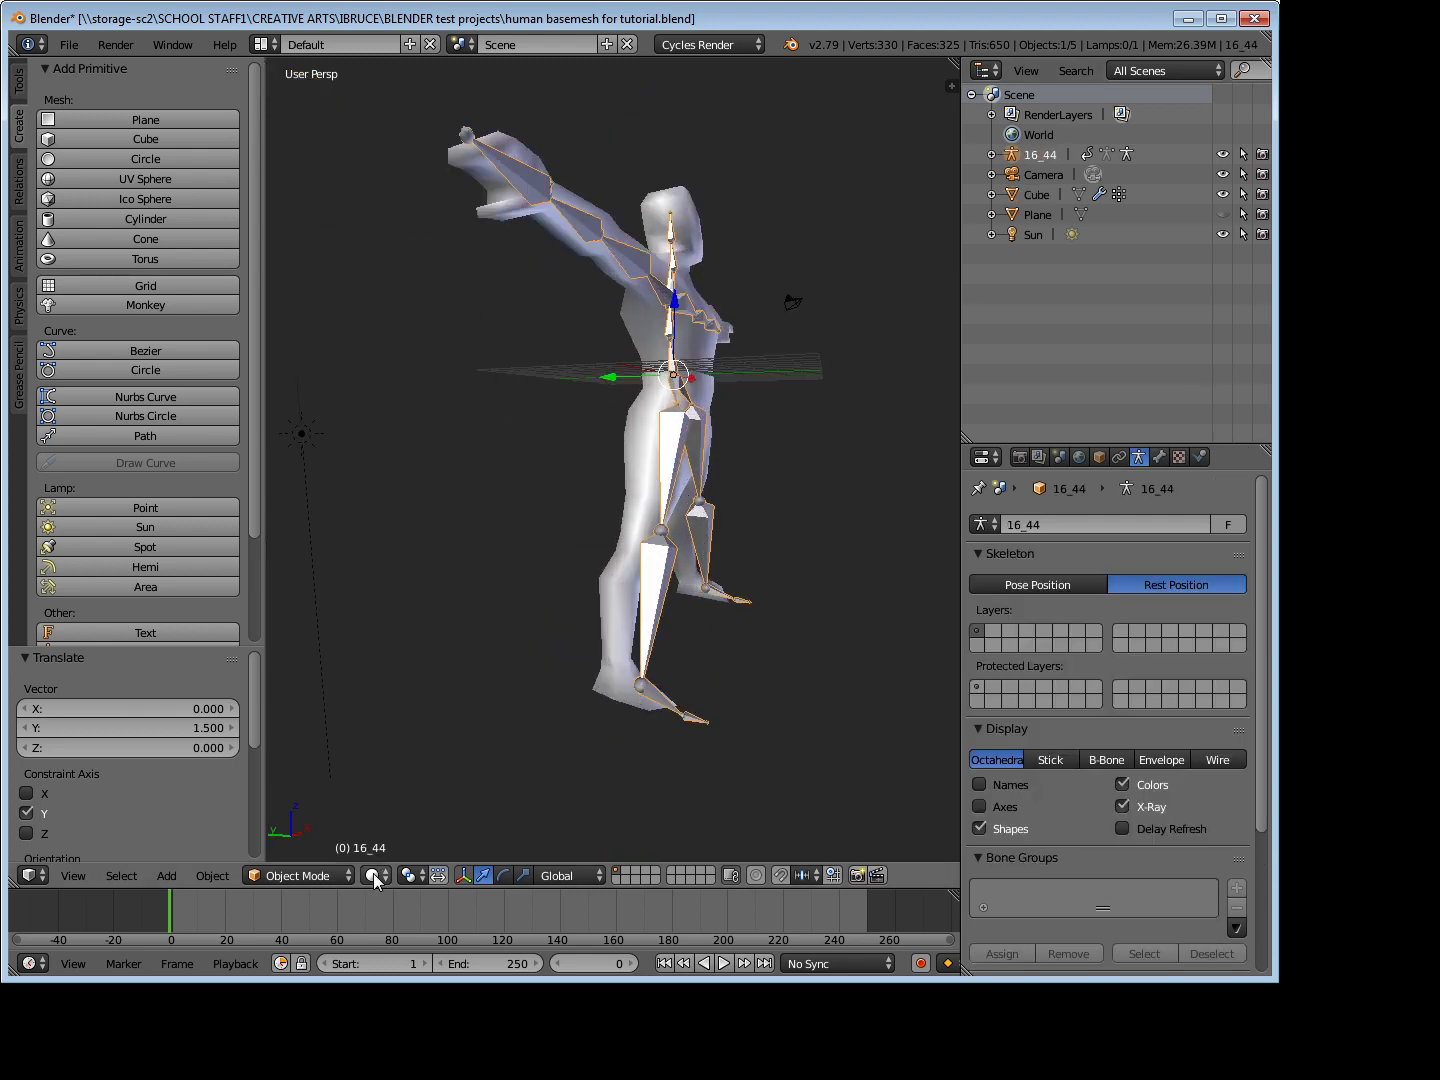
Step: In Edit Mode, move the armature's leg and arm bone joints with G to fit inside the mesh
left_click(298, 876)
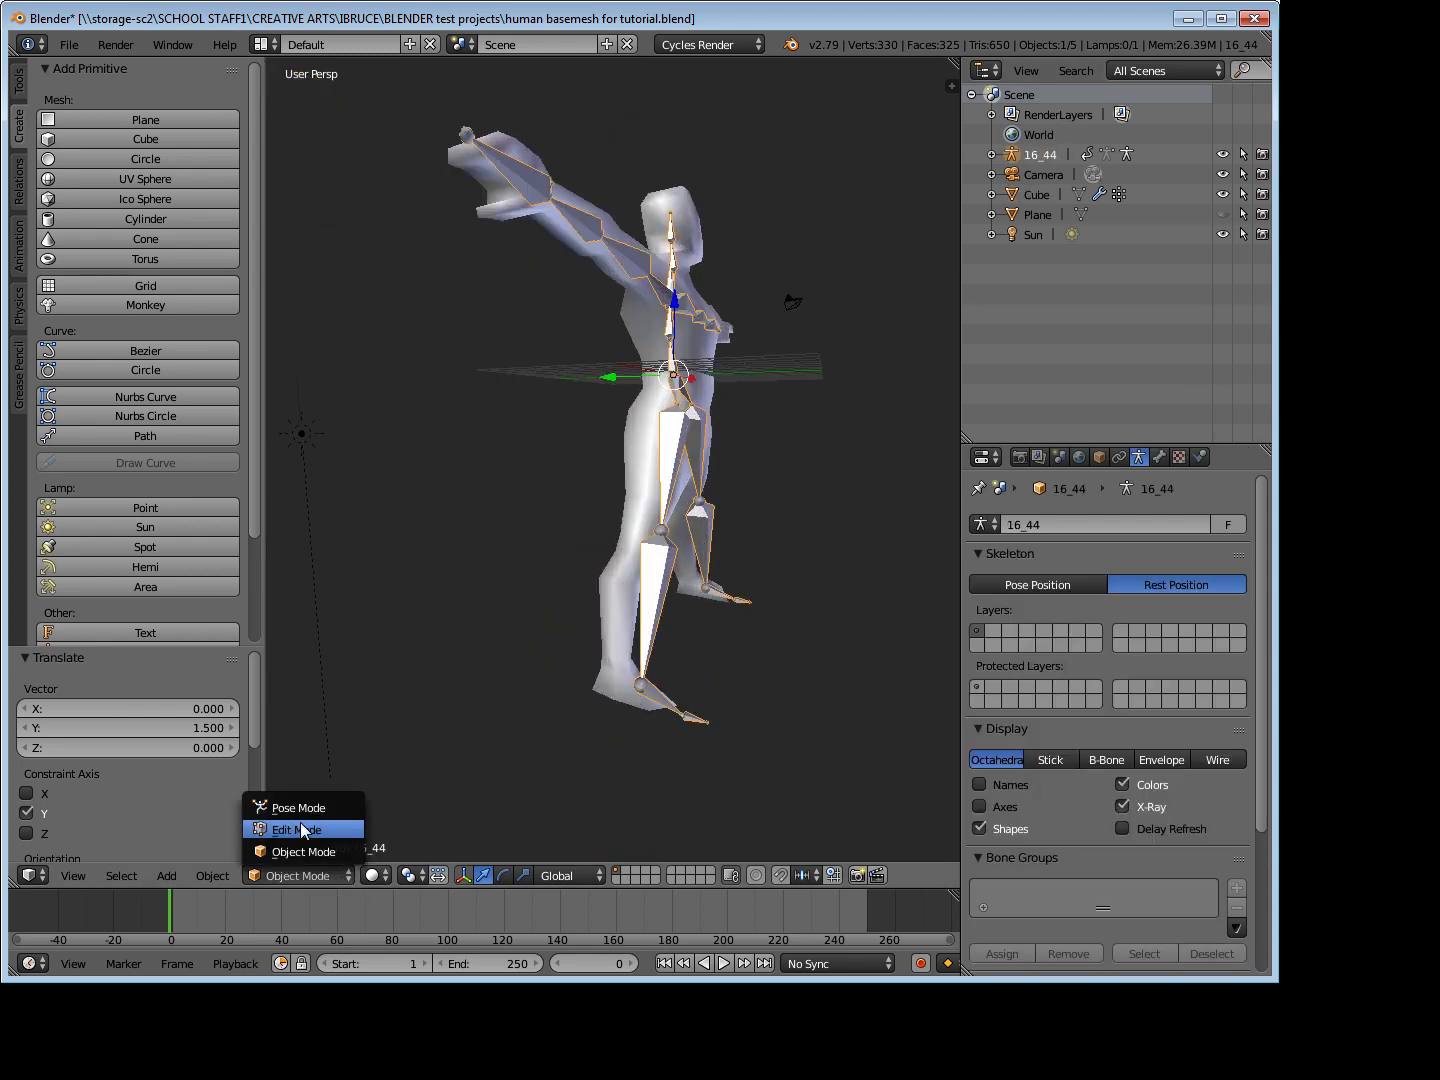
left_click(292, 828)
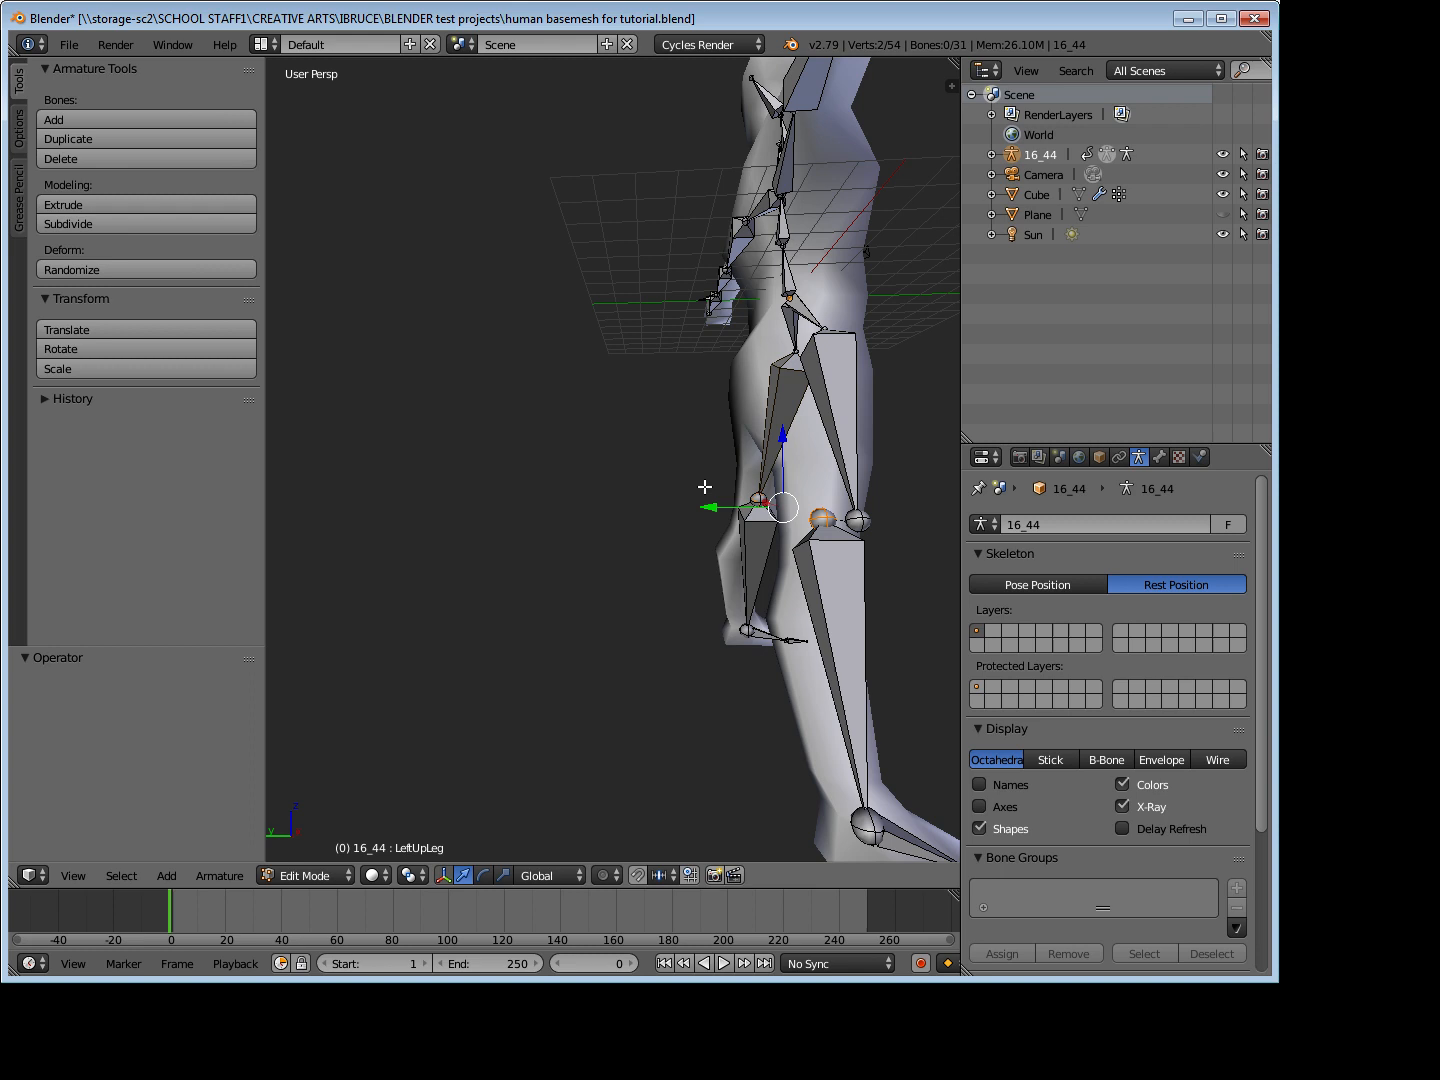
left_click(780, 504)
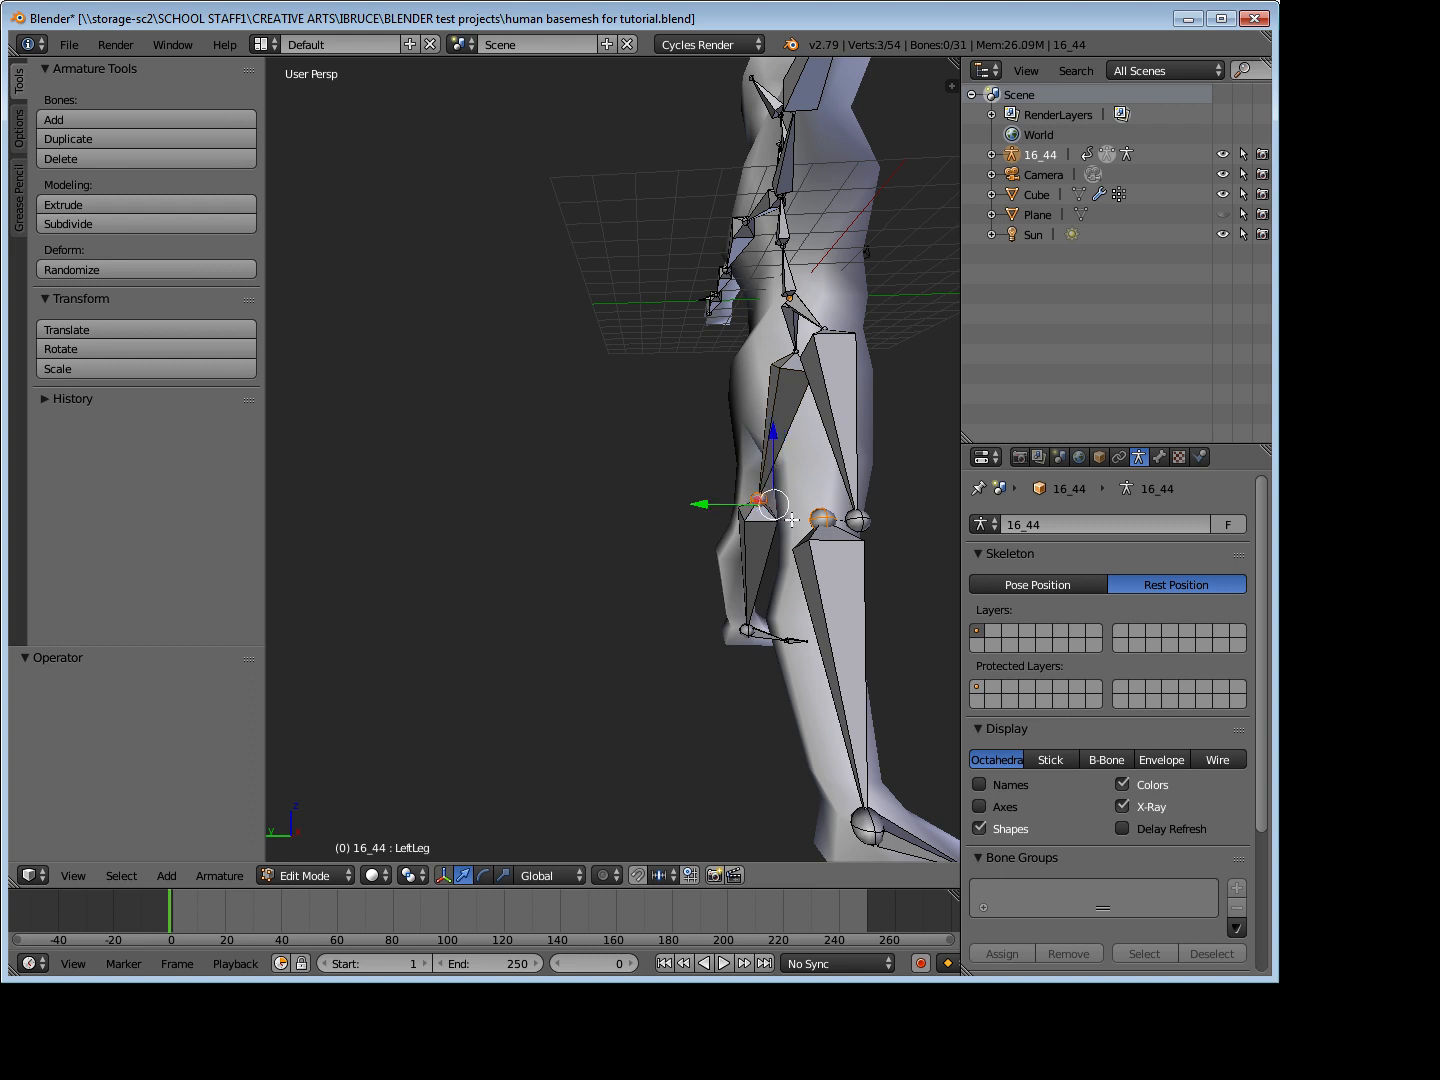
left_click(820, 520)
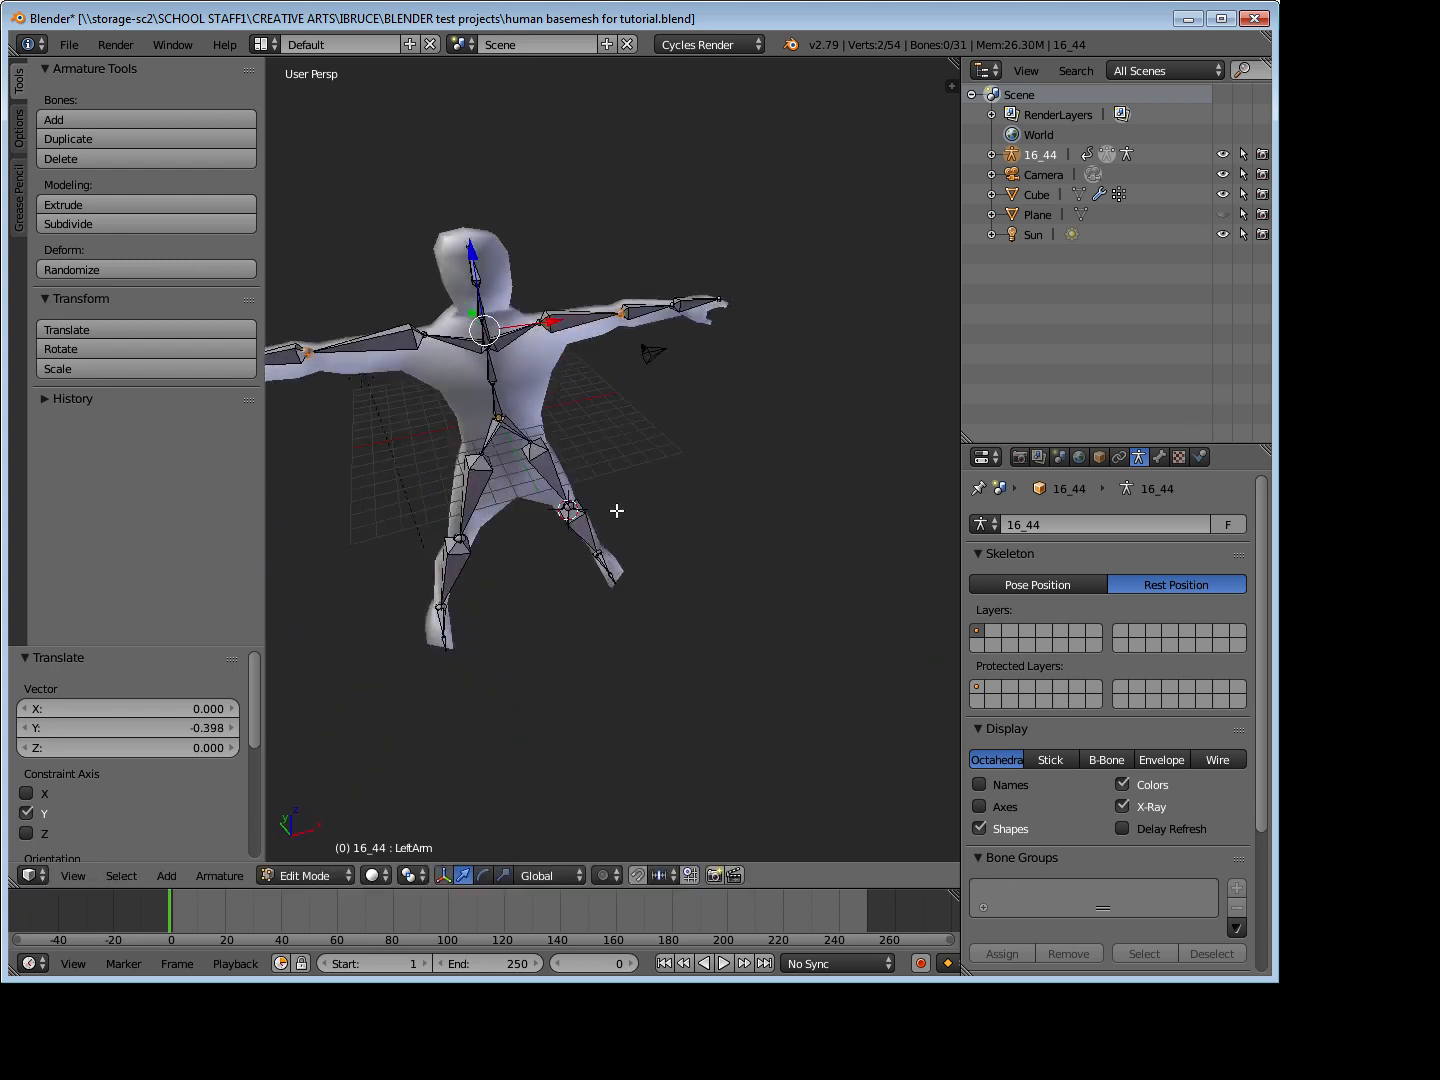
left_click(304, 876)
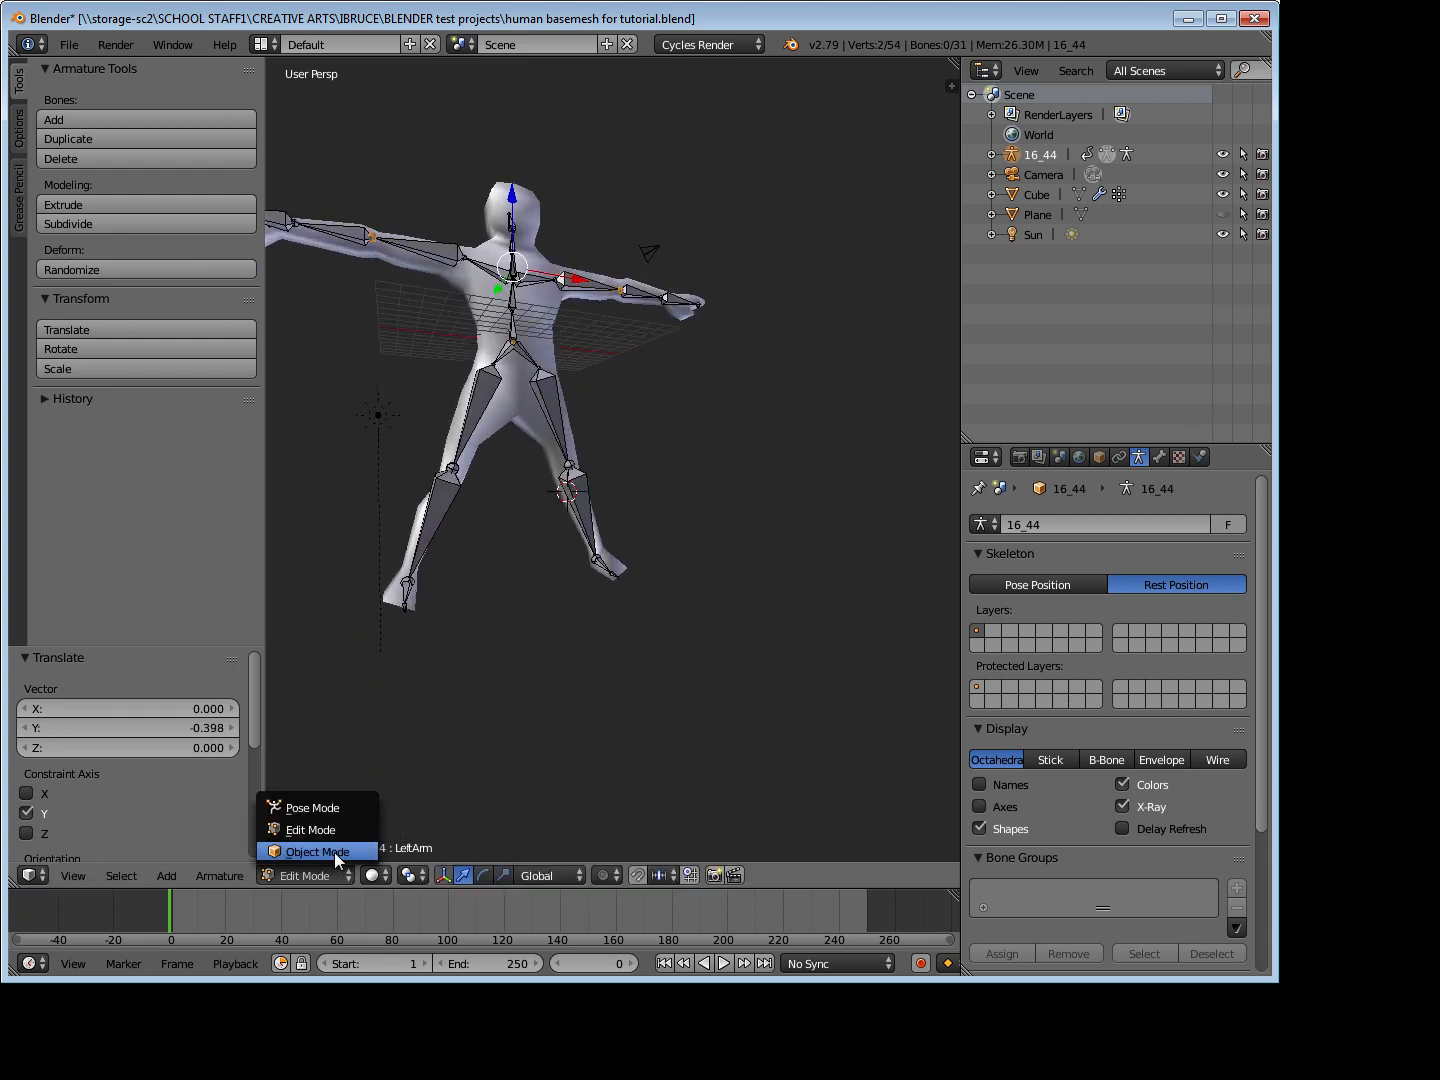
Step: Return the armature to Object Mode and select the human mesh
left_click(314, 852)
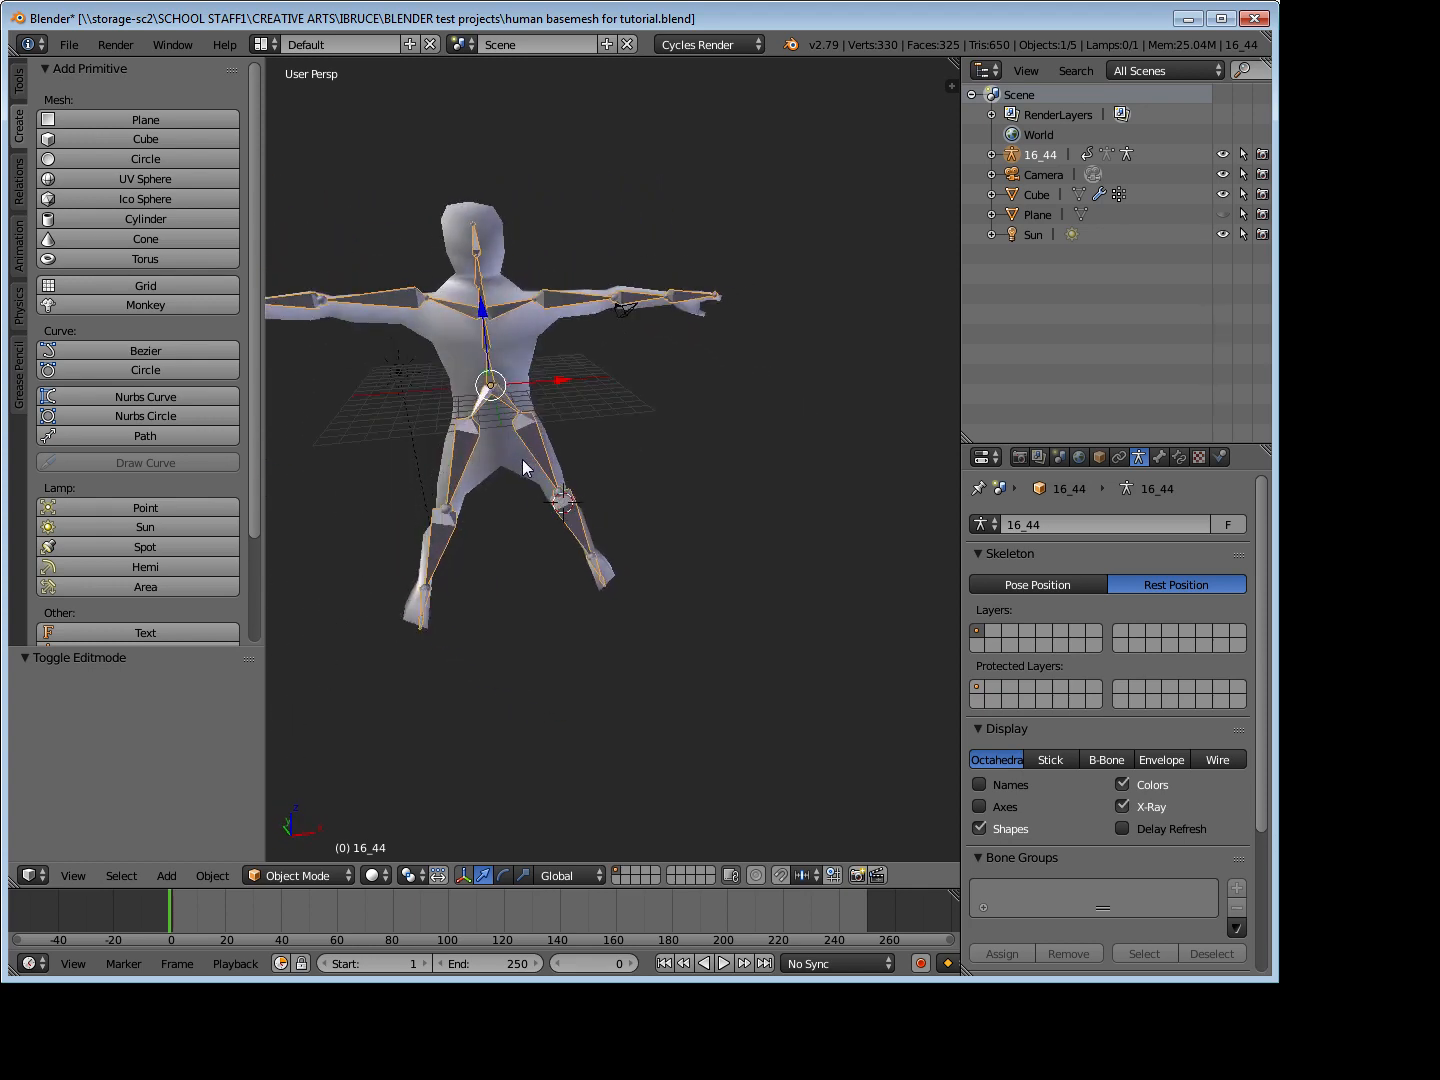
left_click(1036, 194)
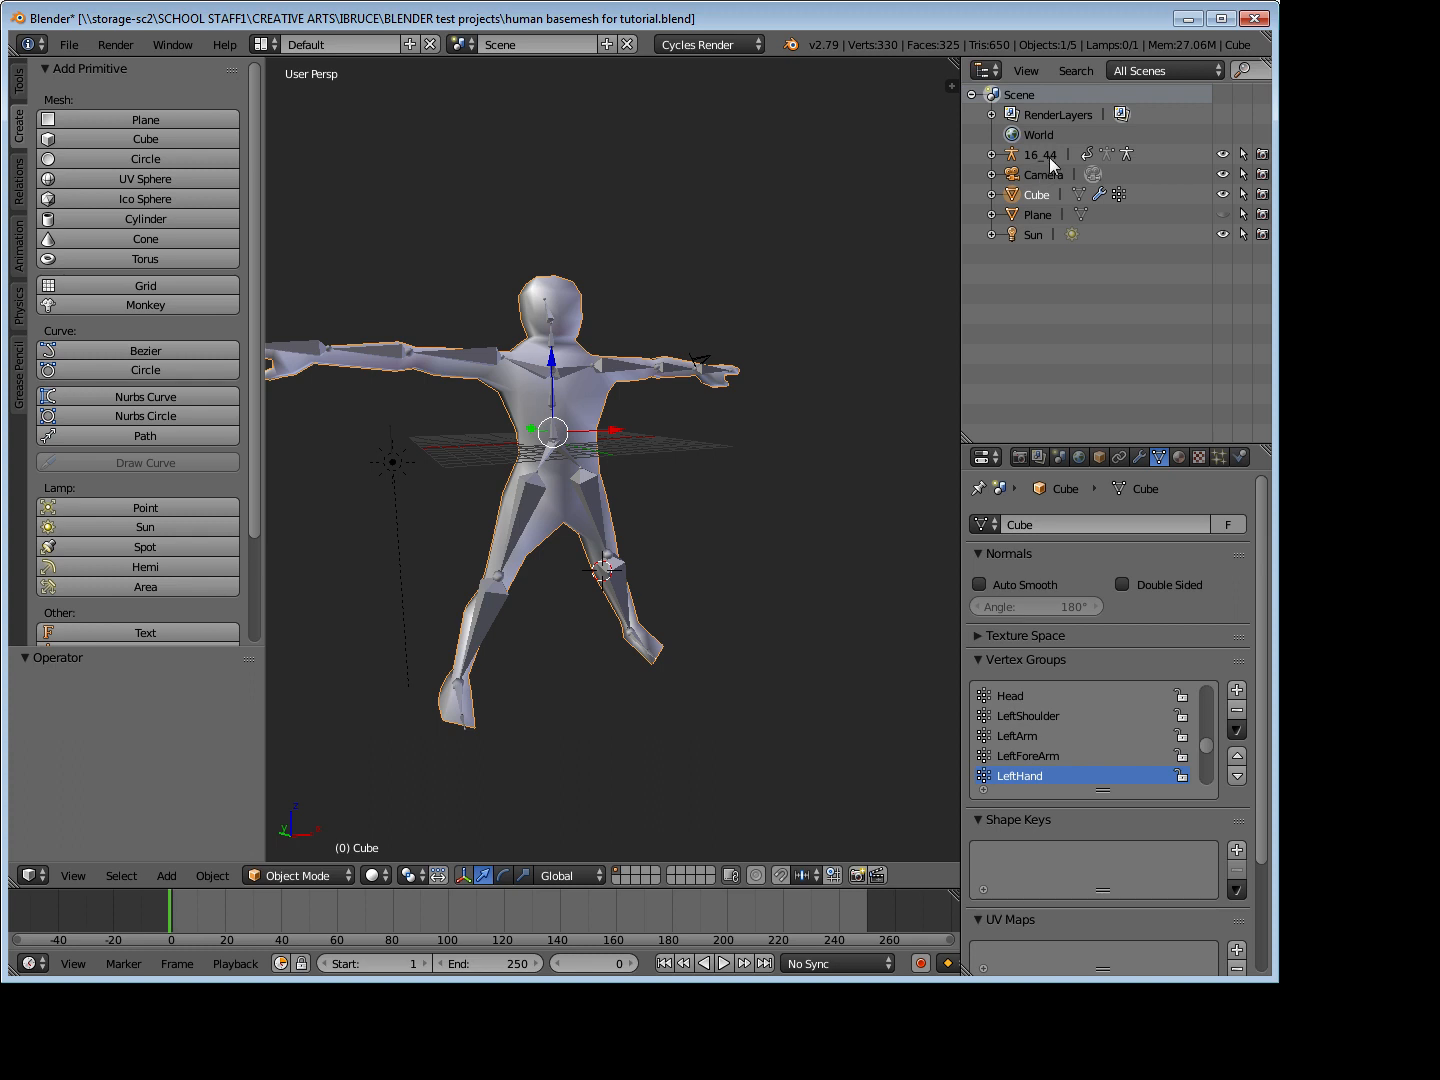
Step: Add the 16_44 armature to the selection and parent the mesh with Automatic Weights (Ctrl+P)
left_click(1040, 154)
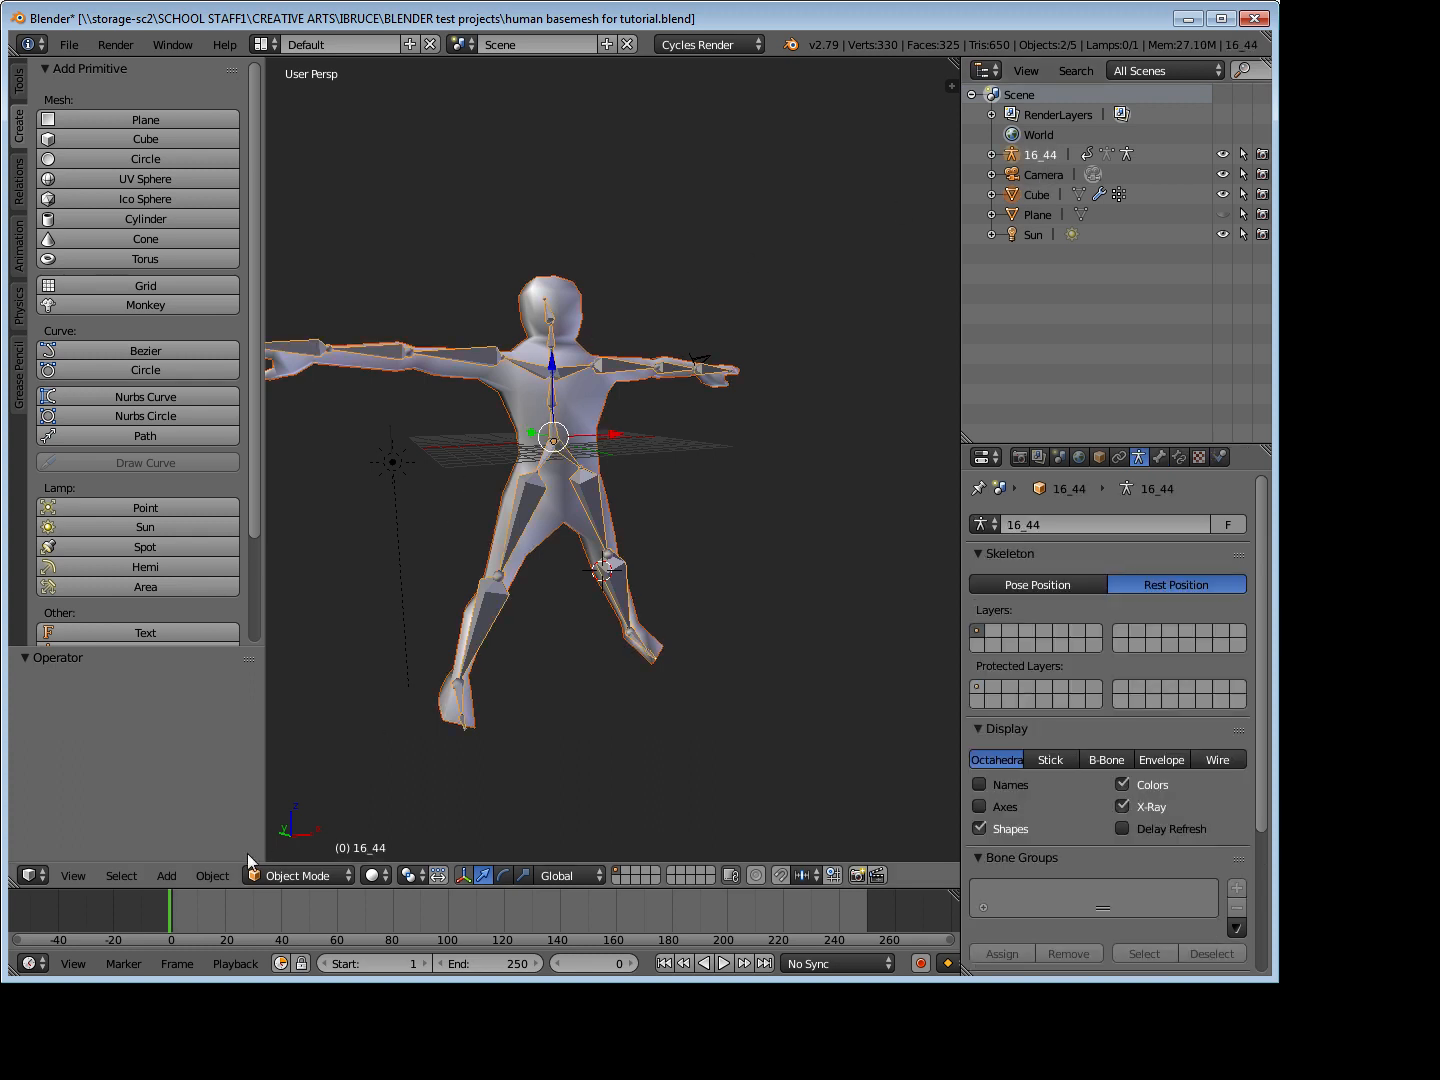
left_click(212, 876)
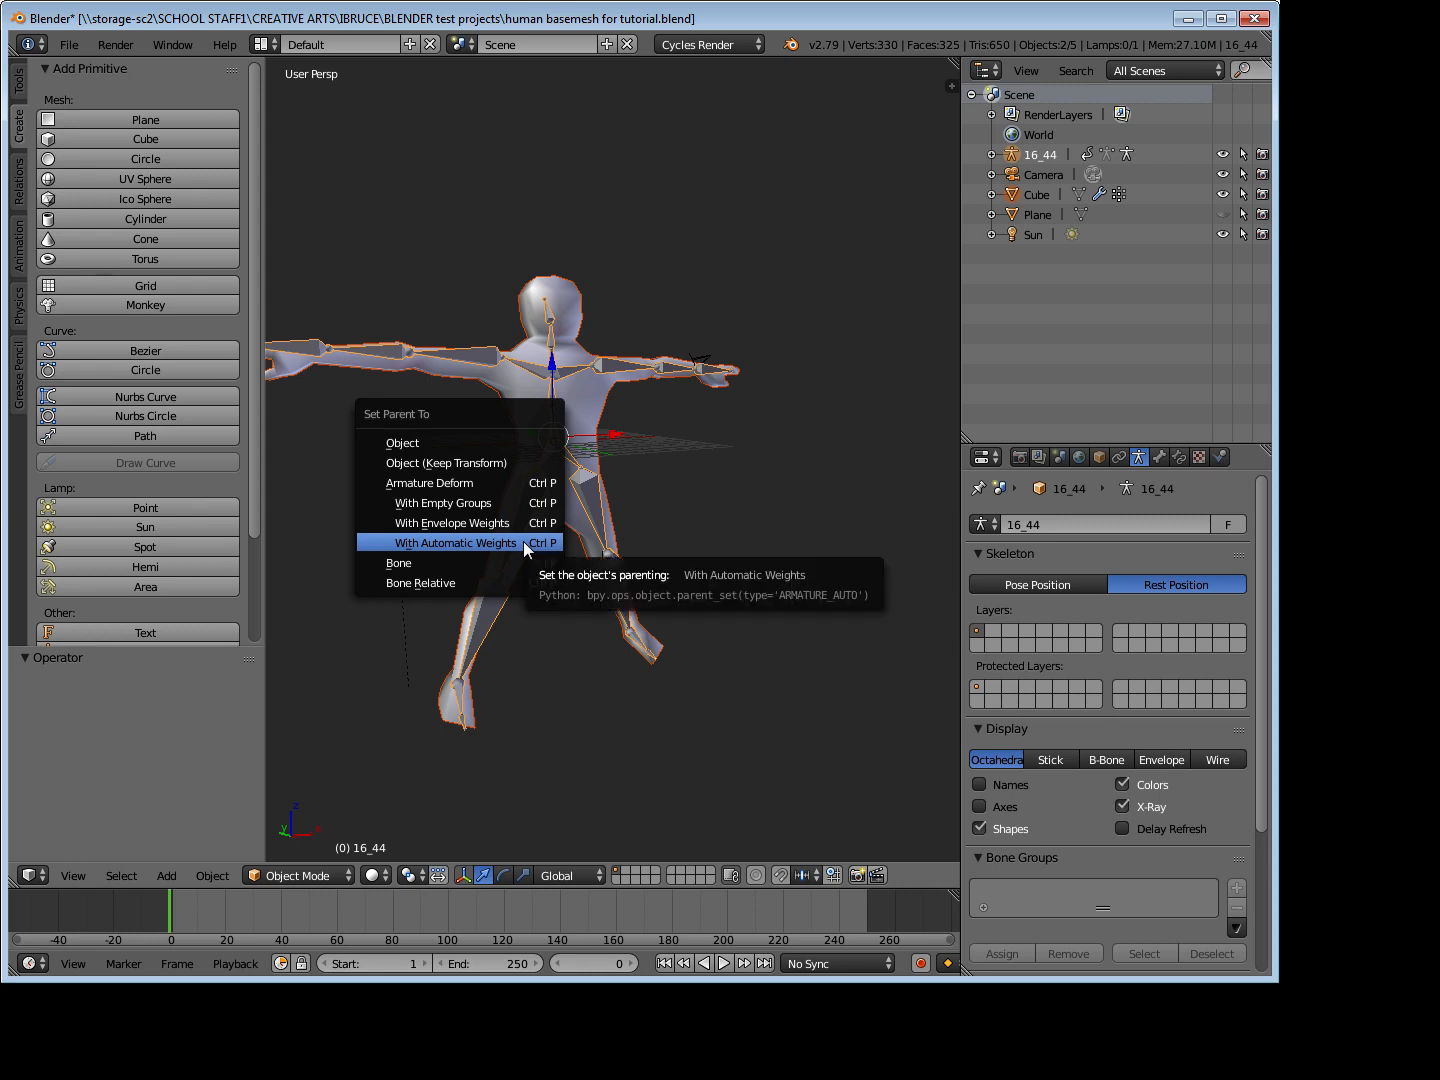
mouse_move(444, 502)
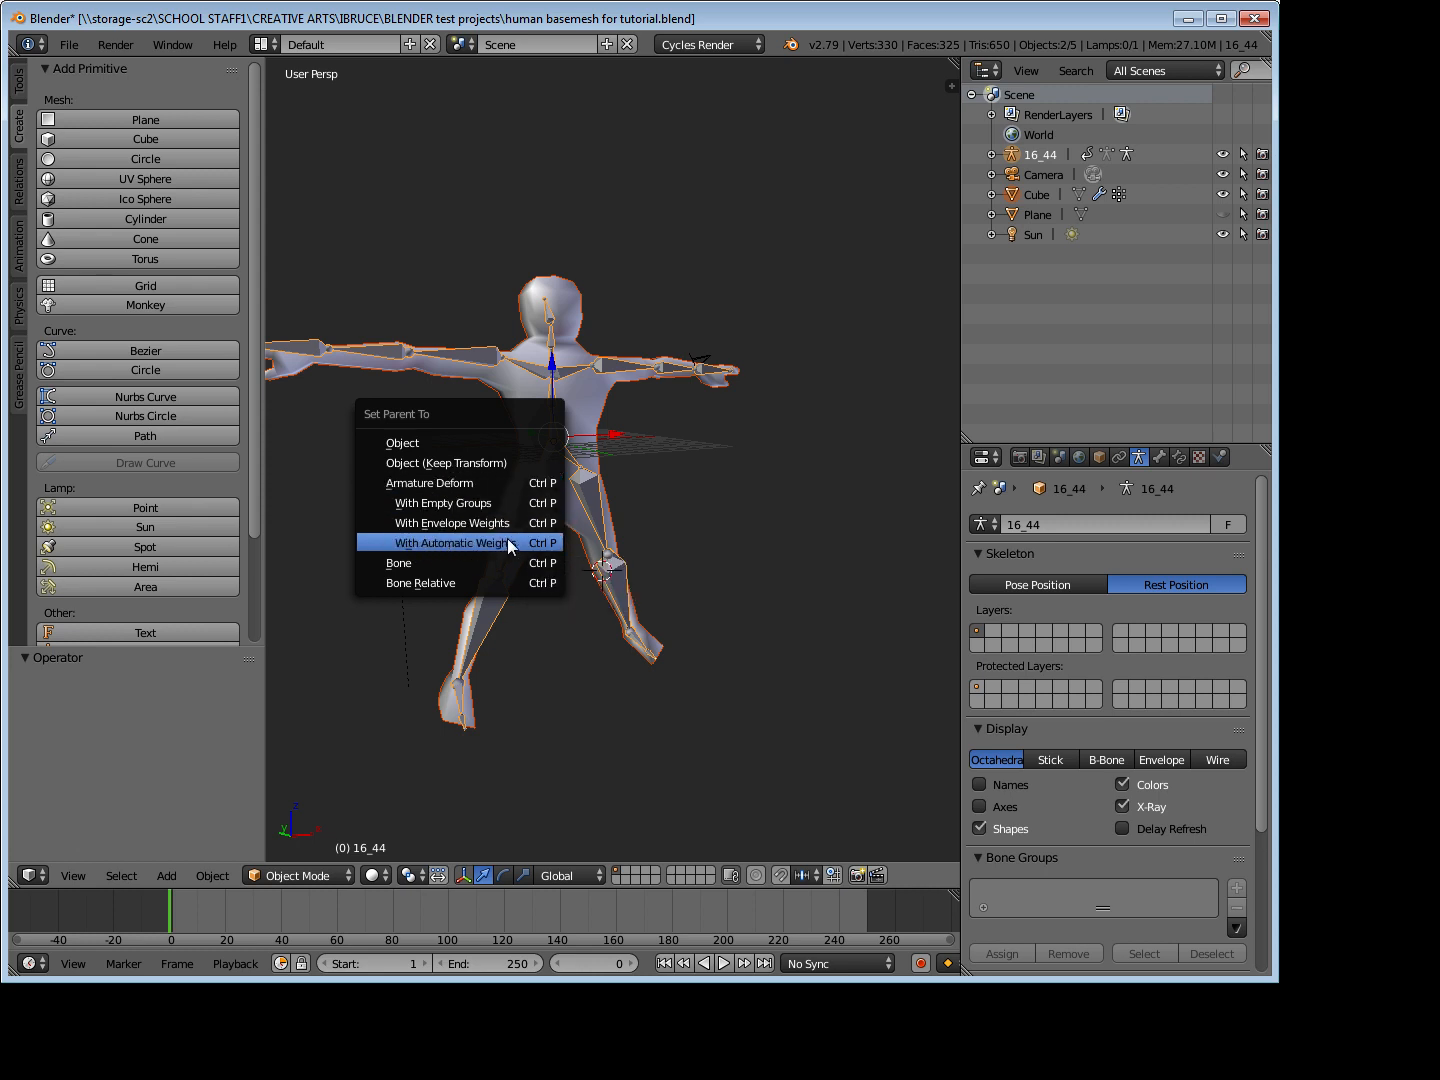
left_click(450, 542)
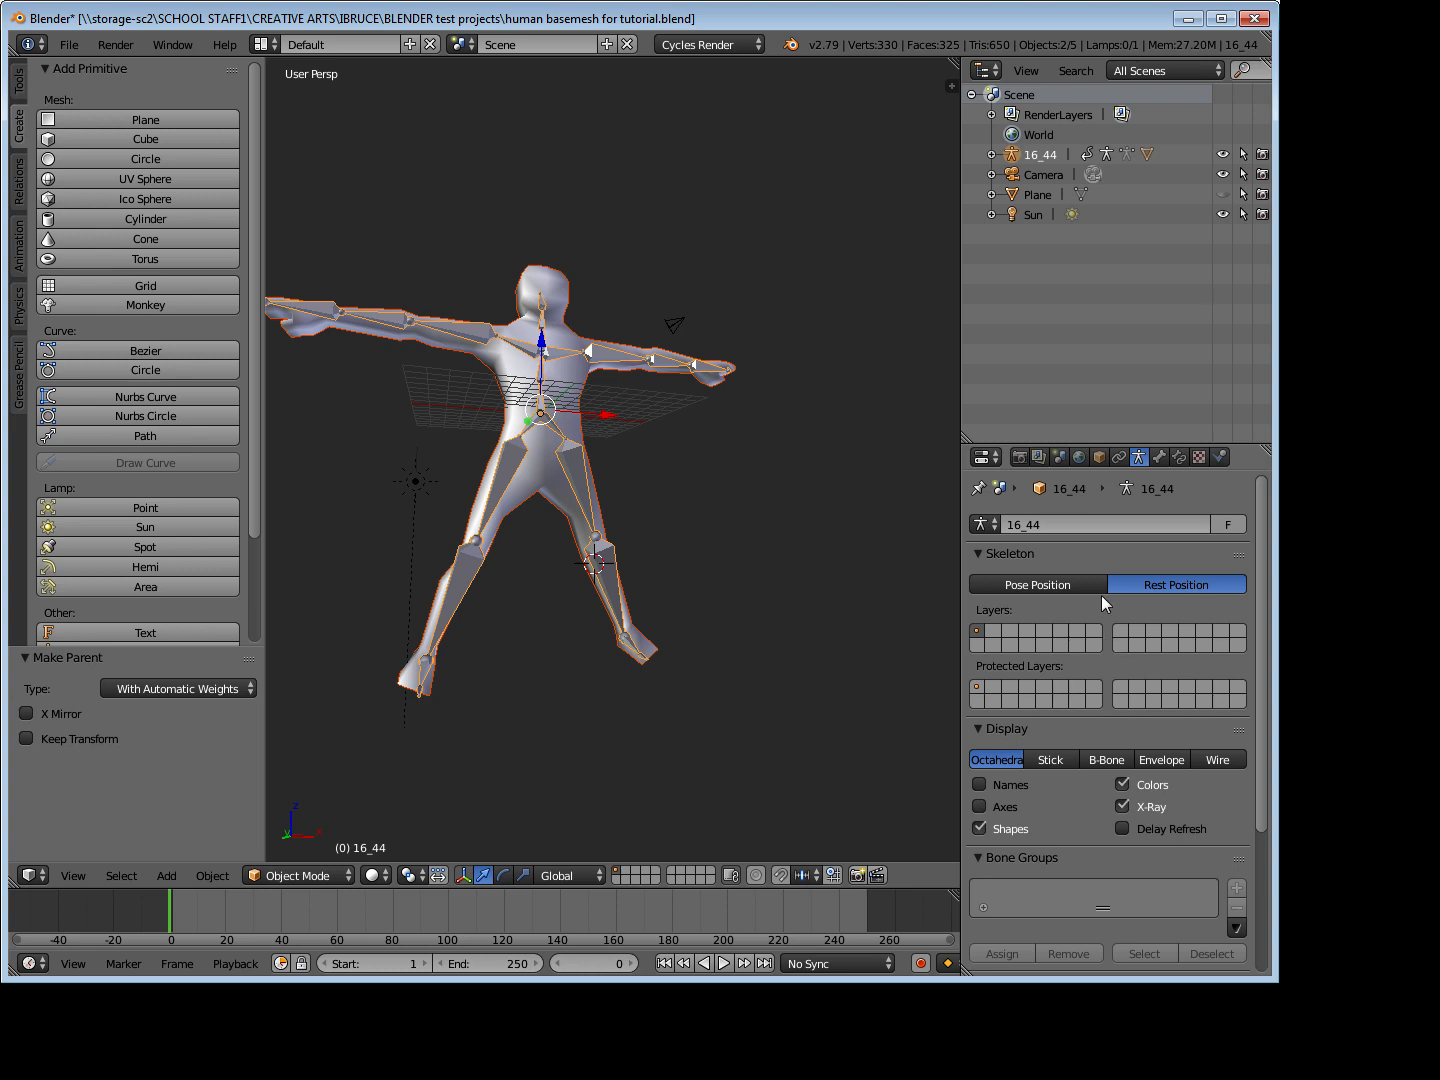
Step: Switch the armature's Skeleton setting to Pose Position so the mesh follows the mocap pose
left_click(1036, 584)
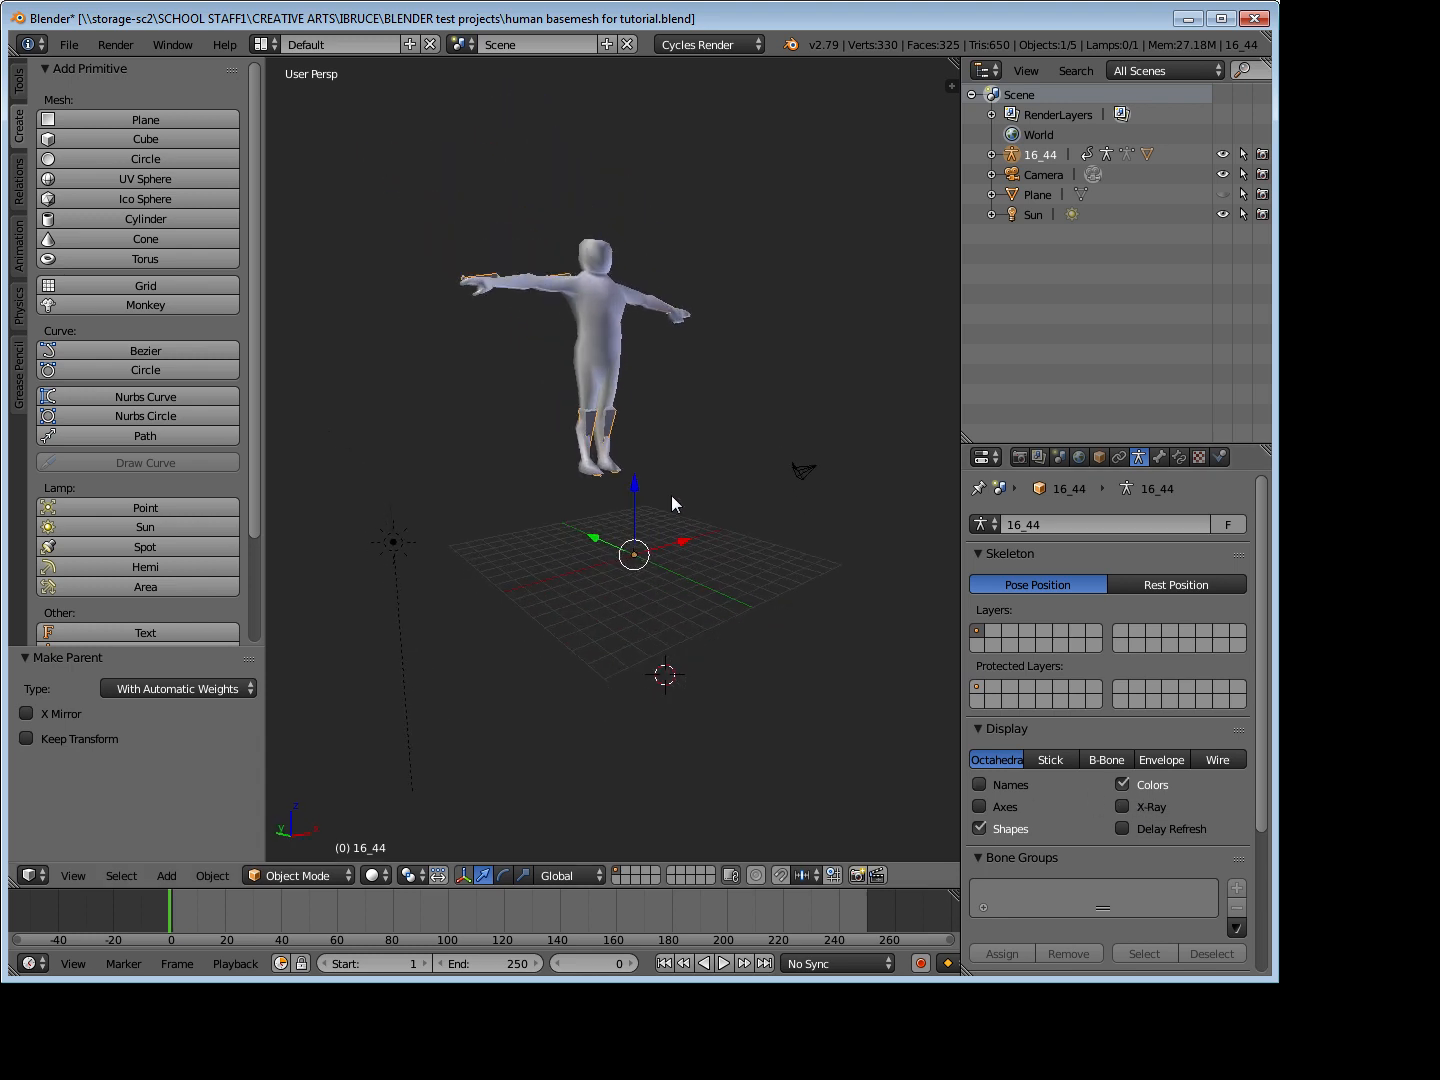
mouse_move(724, 964)
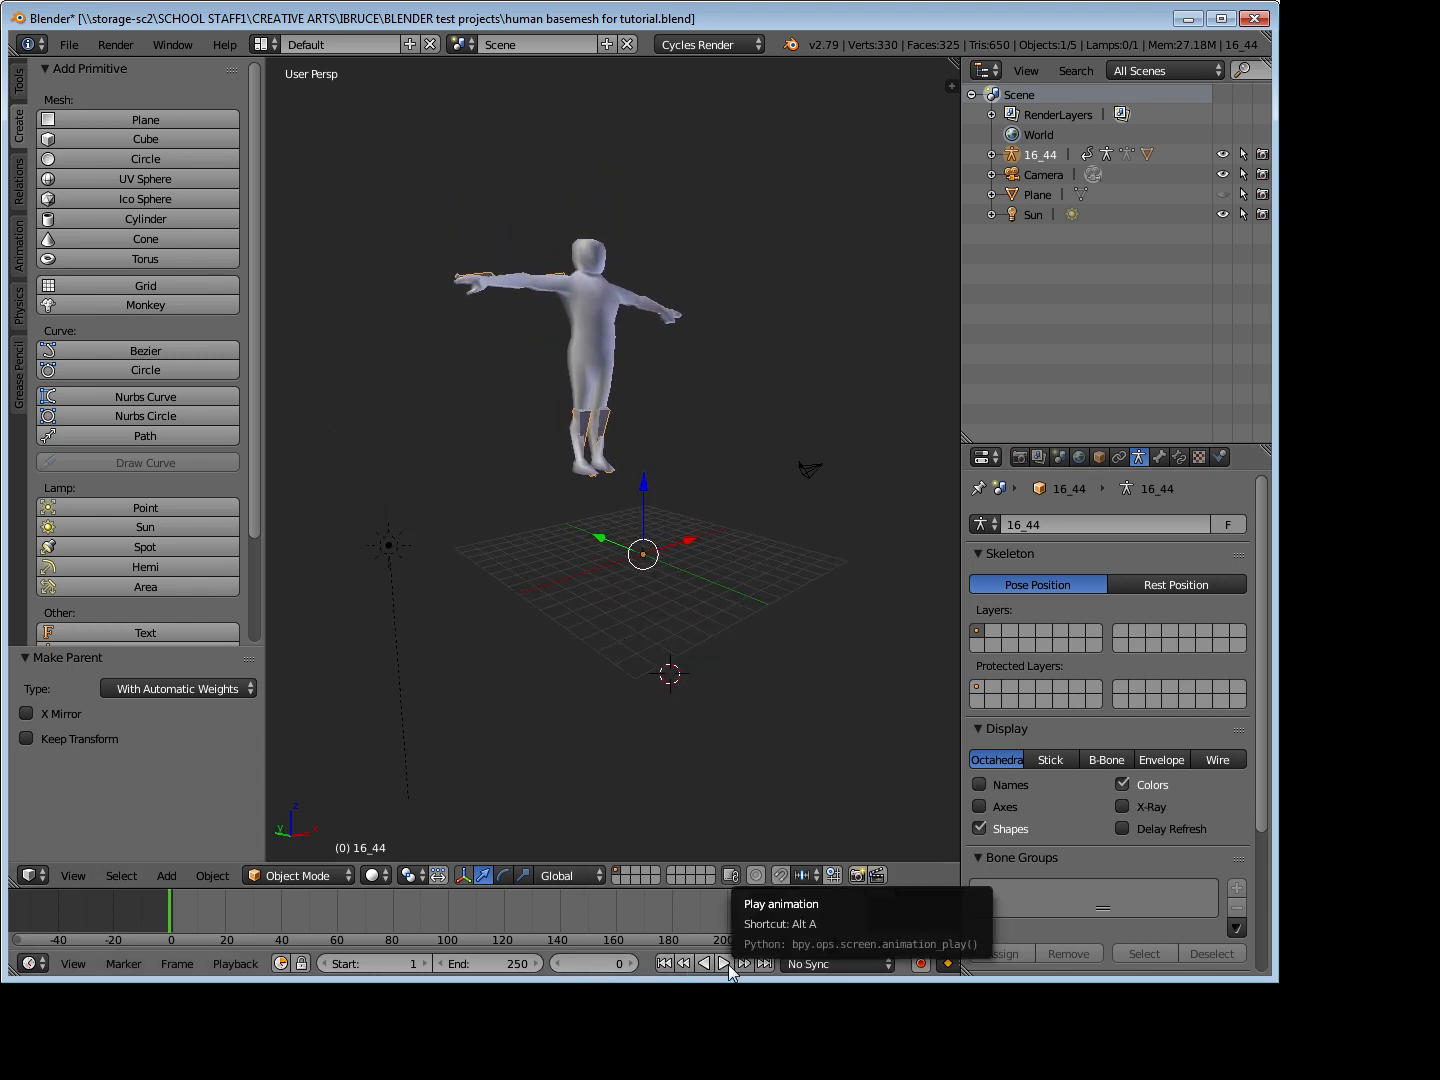
Step: Play the run animation in the Timeline with the skinned mesh following the armature
left_click(704, 964)
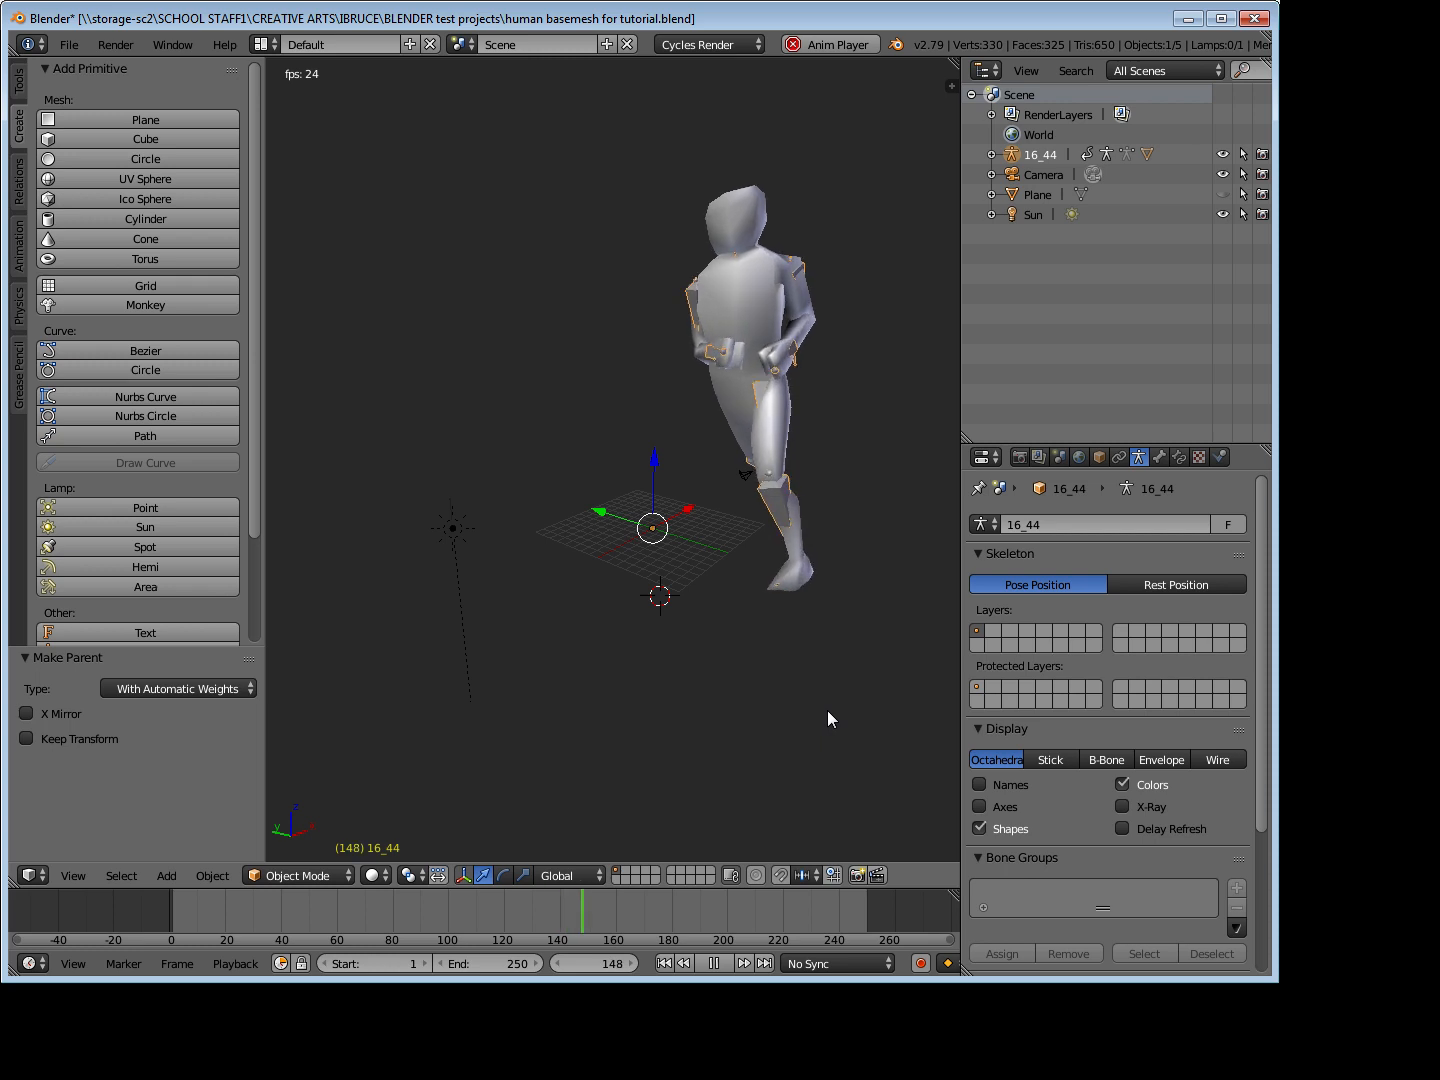
left_click(714, 964)
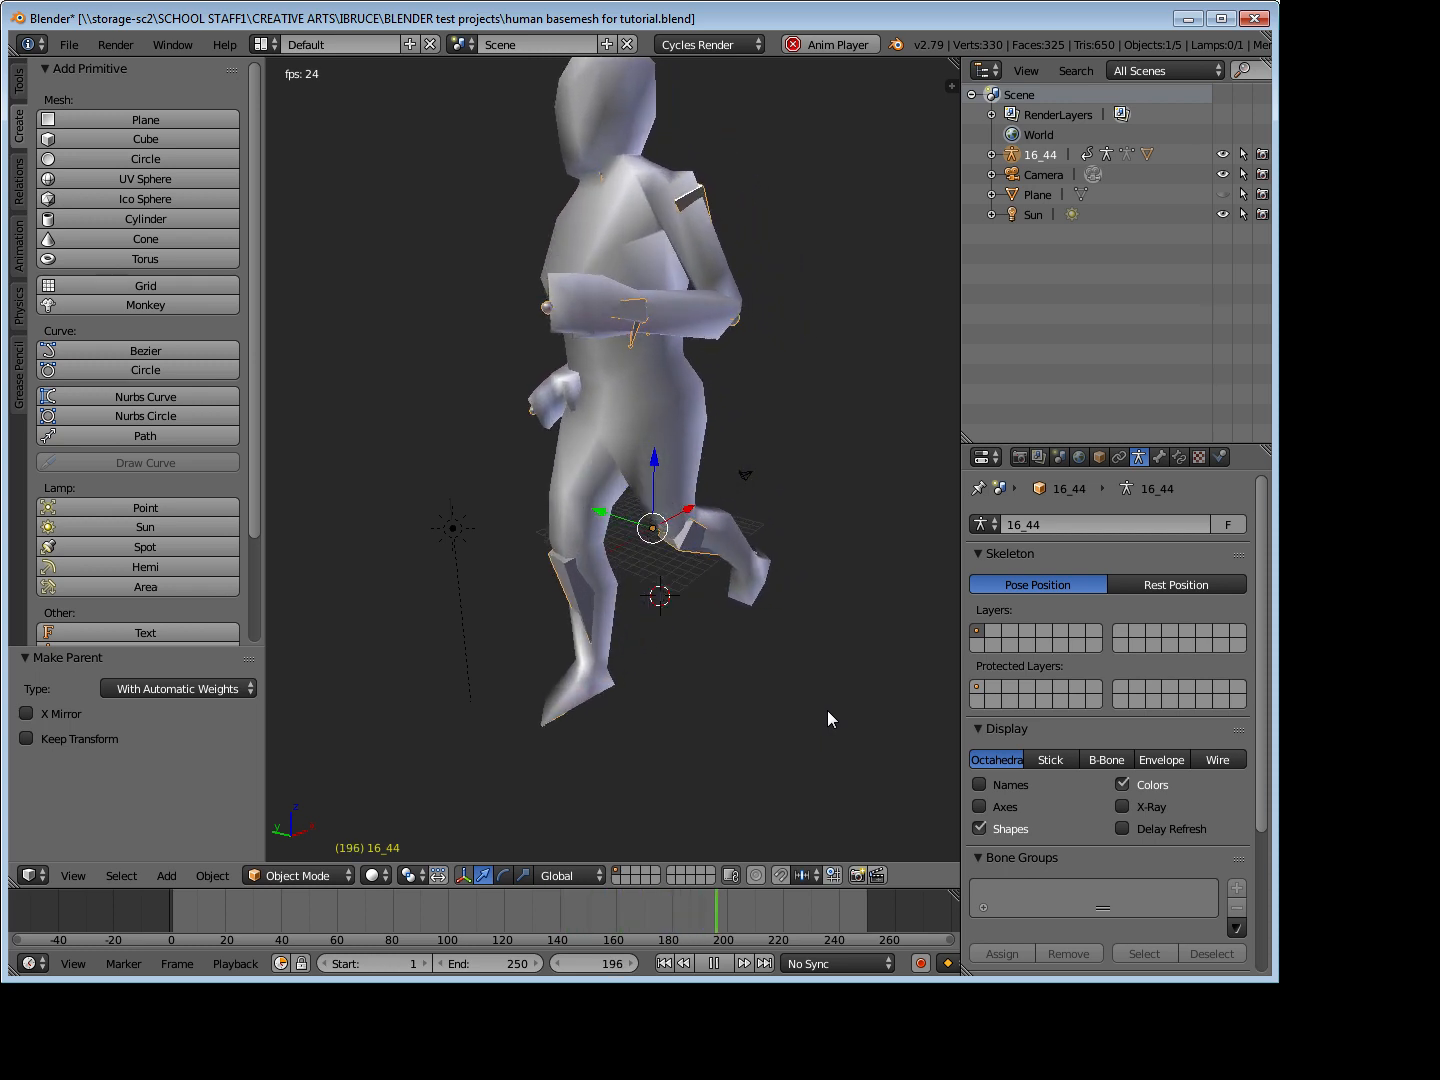